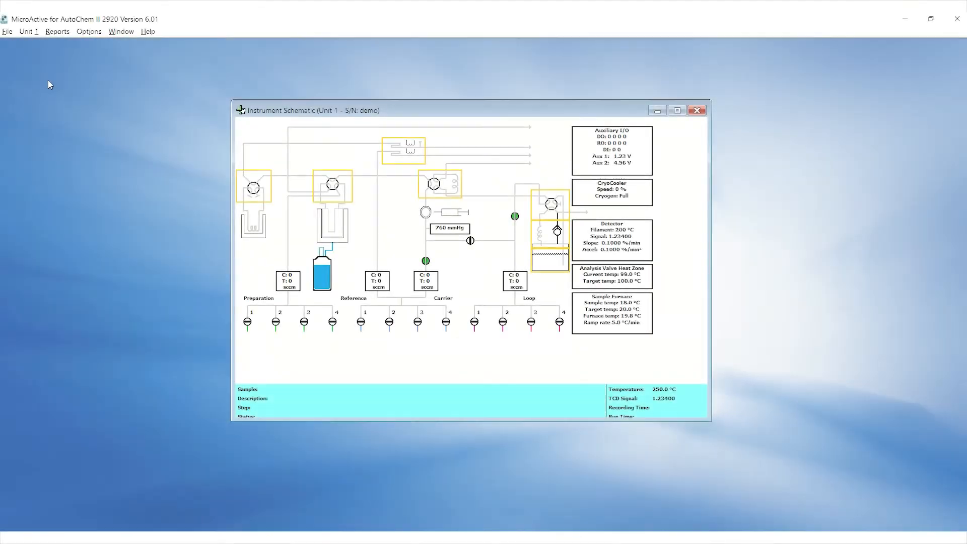
Step: Connect Hydrogen-Argon to carrier/reference port 1 and Argon to loop port 1
left_click(29, 32)
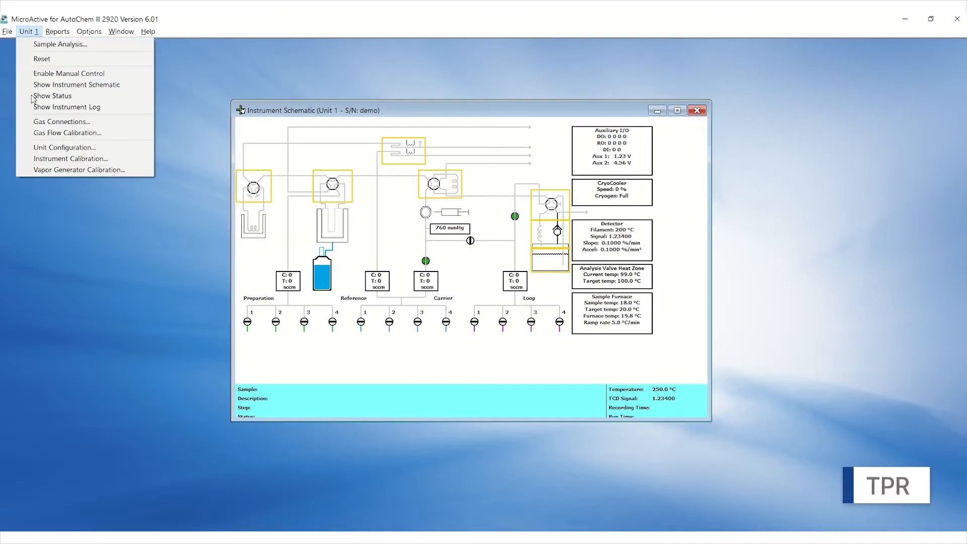
left_click(61, 121)
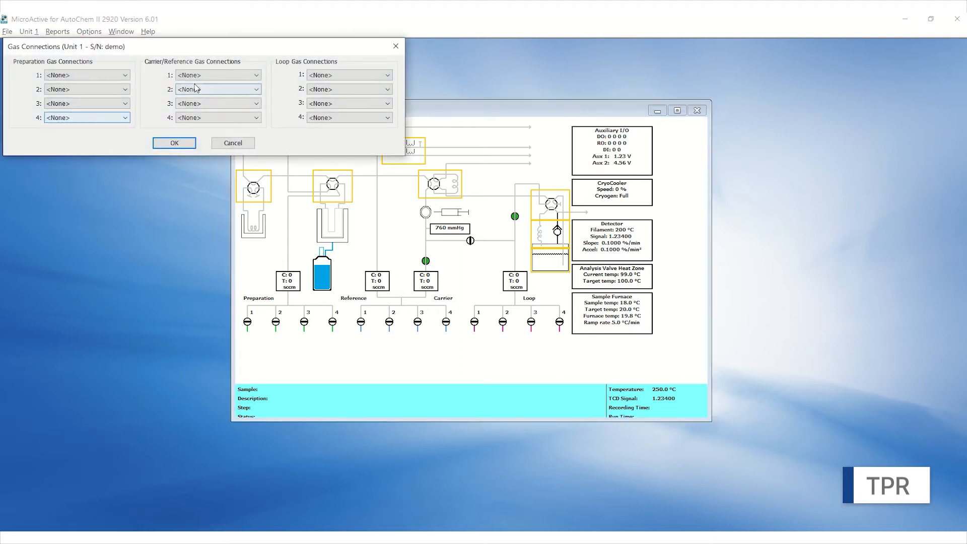
left_click(256, 74)
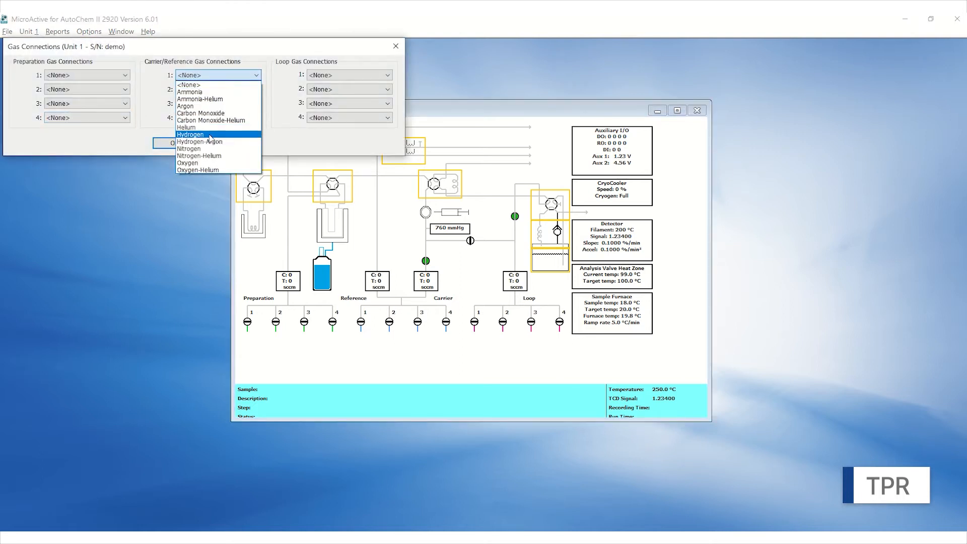
mouse_move(209, 142)
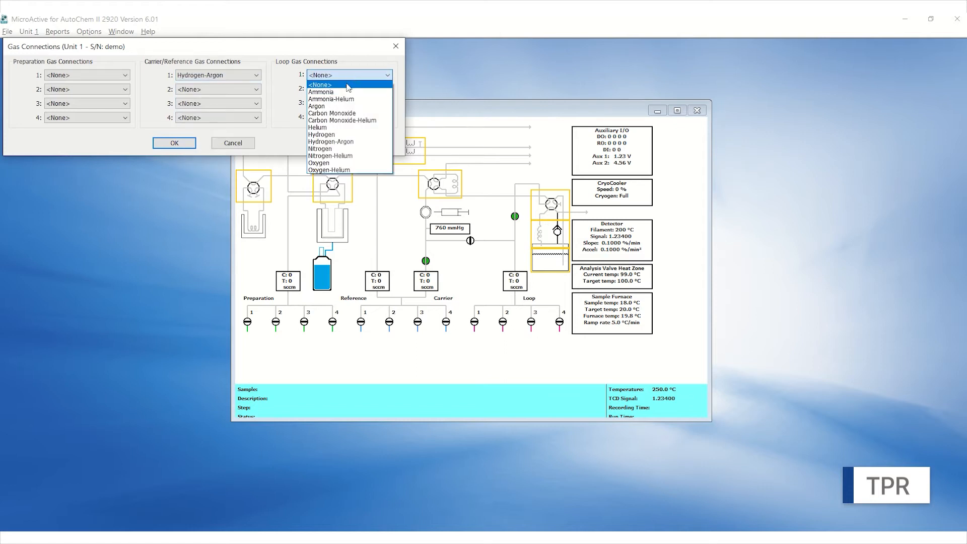
mouse_move(321, 134)
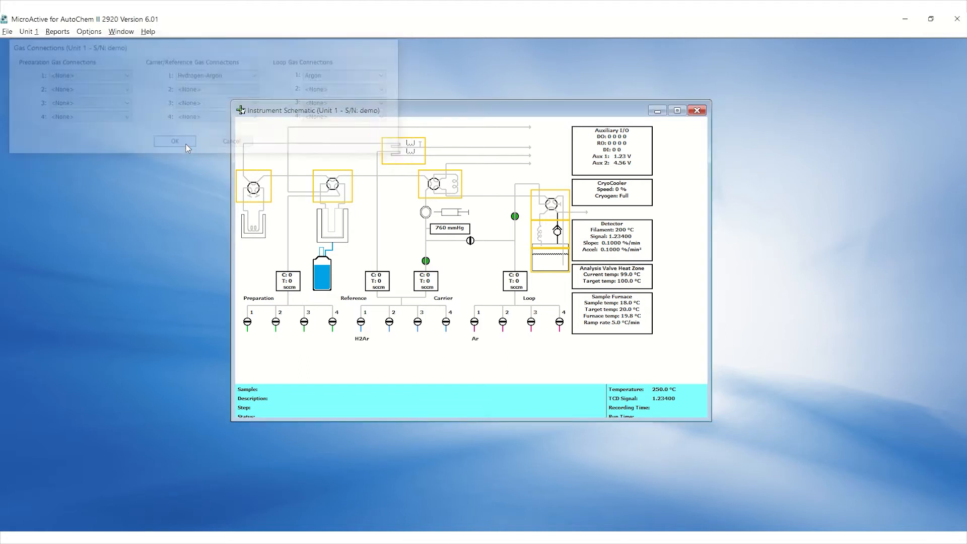
left_click(175, 140)
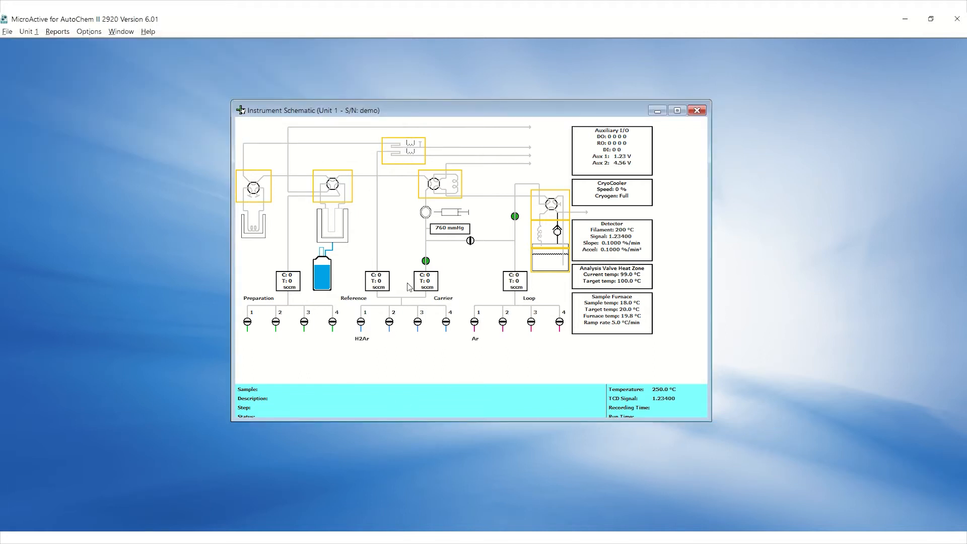
mouse_move(464, 367)
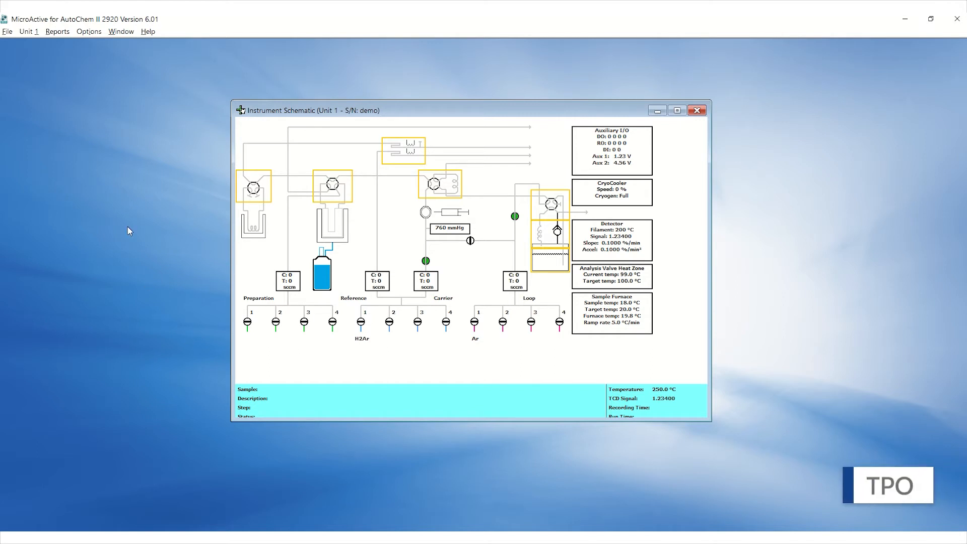
Step: Change carrier/reference port 1 to Oxygen-Helium and loop port 1 to Helium
left_click(28, 31)
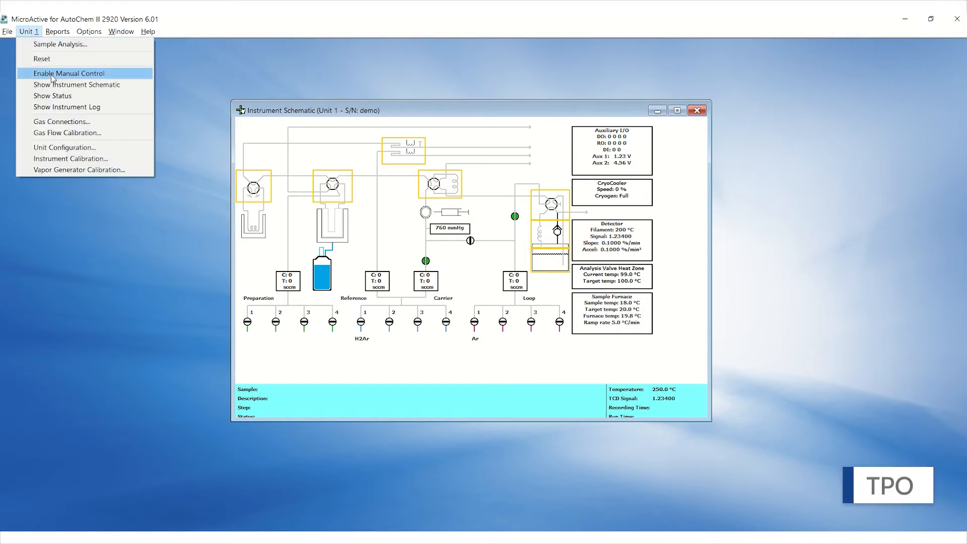
left_click(62, 121)
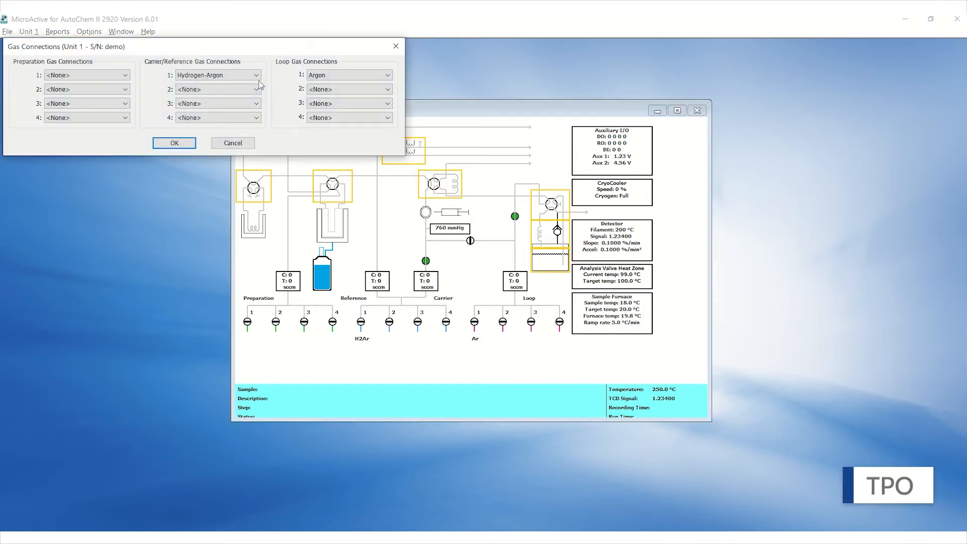
left_click(256, 75)
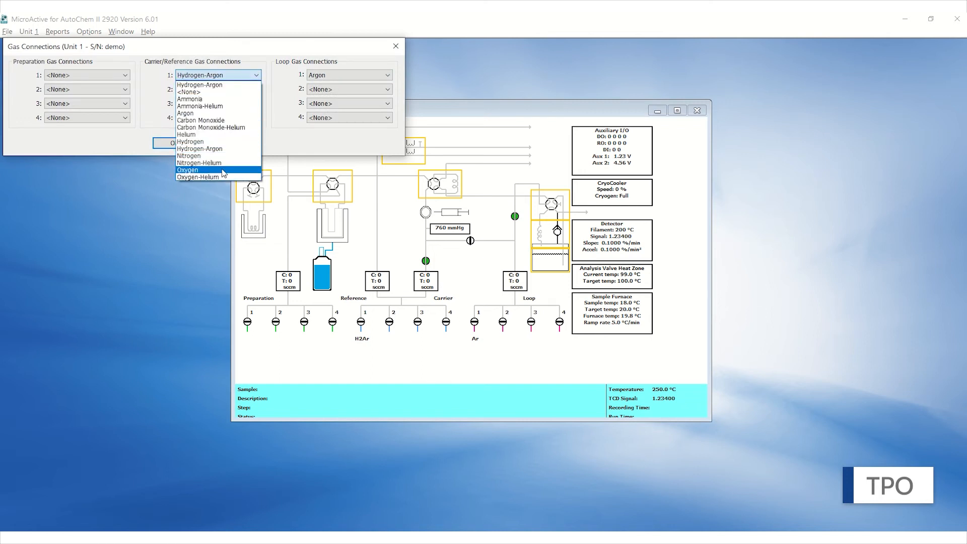
left_click(198, 178)
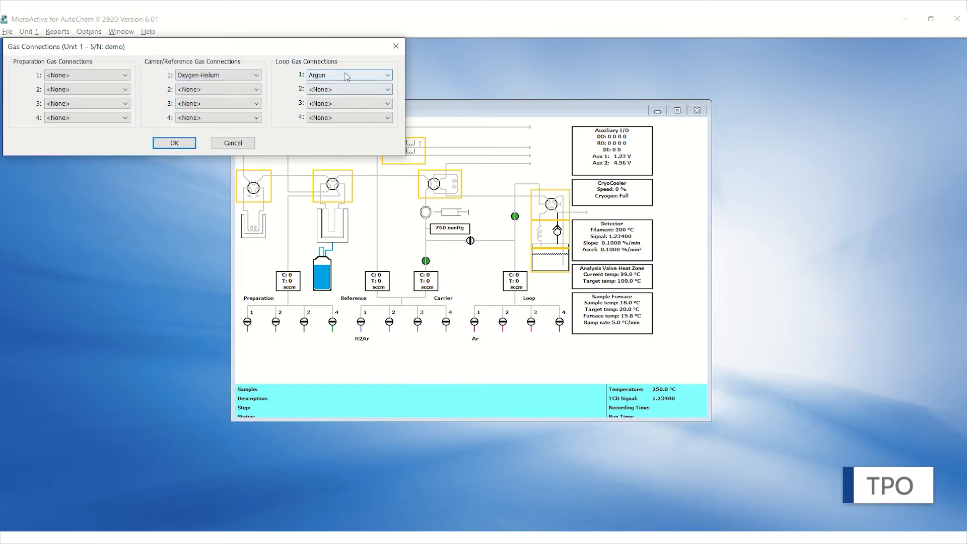
left_click(387, 74)
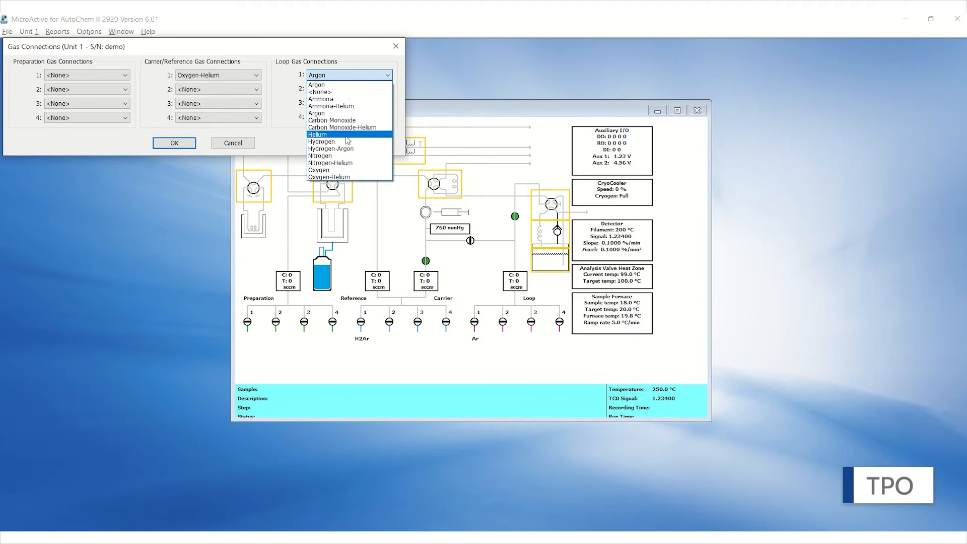
left_click(317, 134)
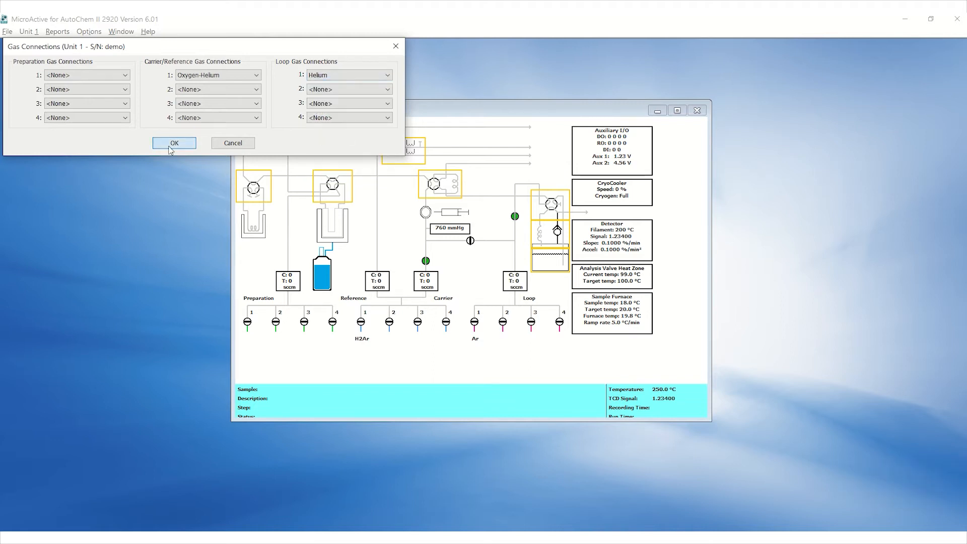
left_click(173, 142)
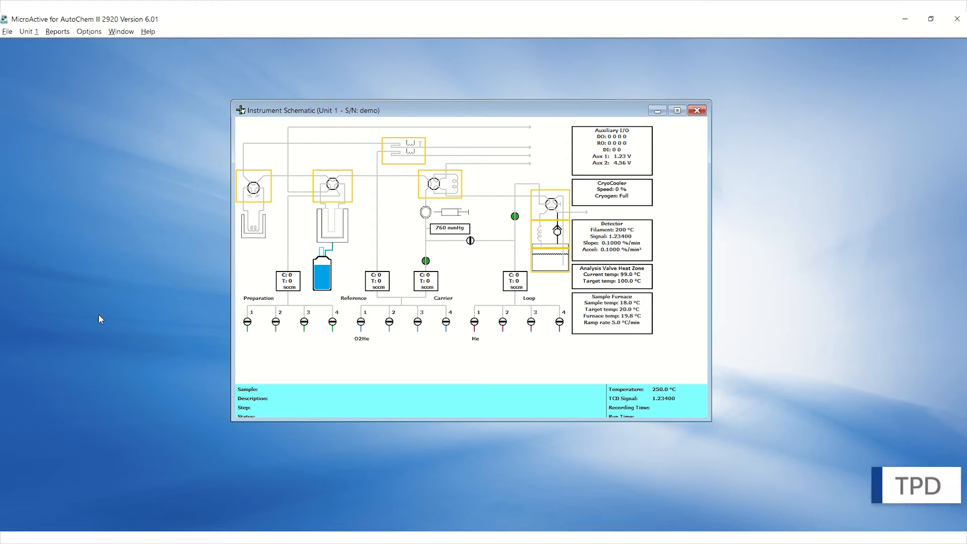
Step: Set carrier/reference port 1 to Helium and loop port 1 to Ammonia-Helium
left_click(28, 31)
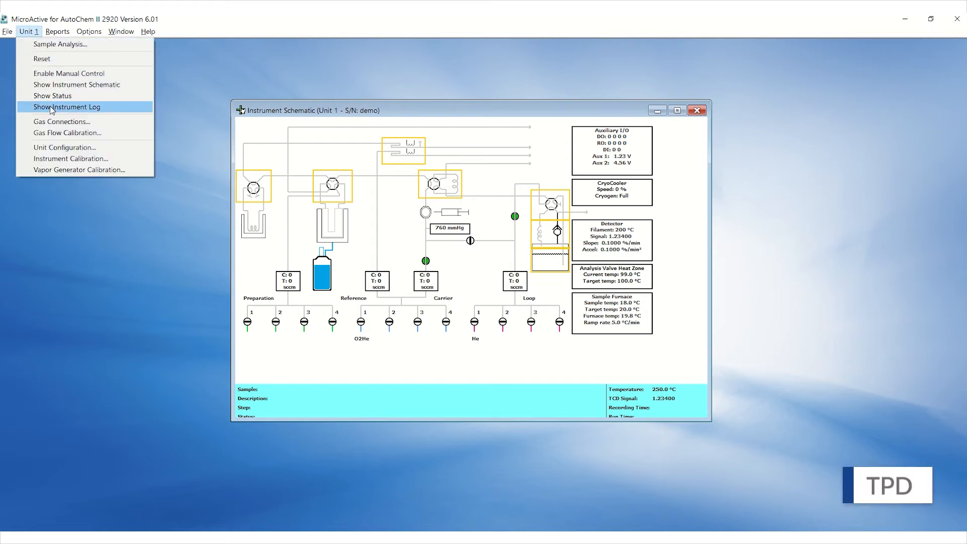
left_click(61, 121)
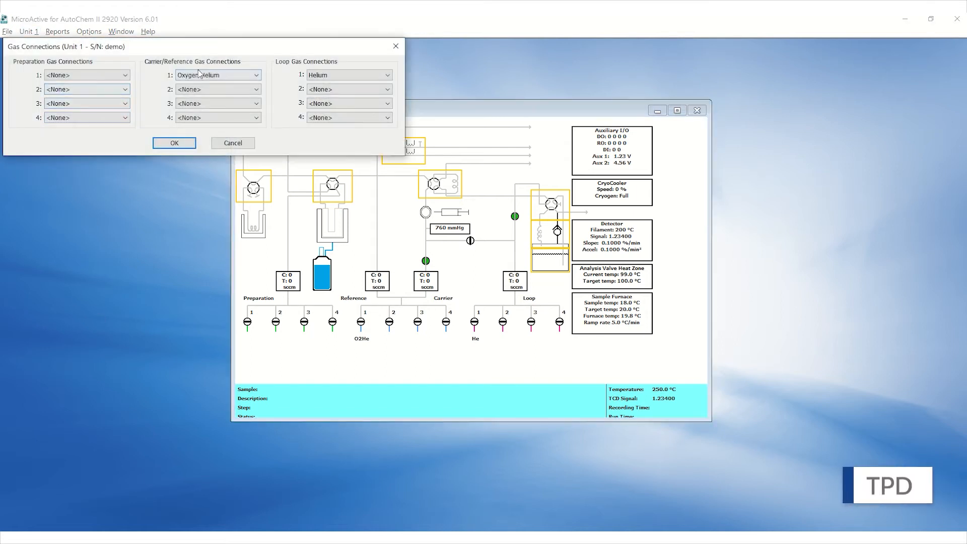
left_click(255, 75)
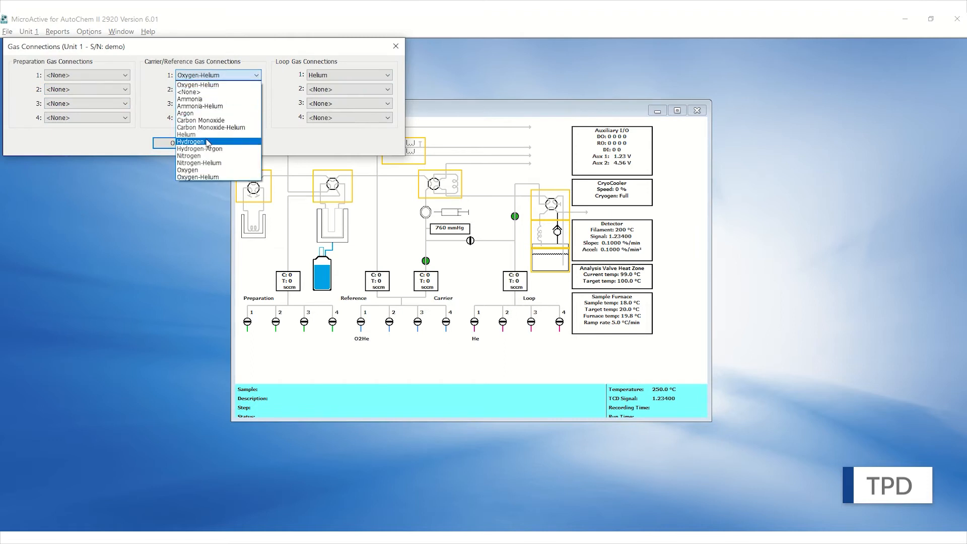
left_click(387, 75)
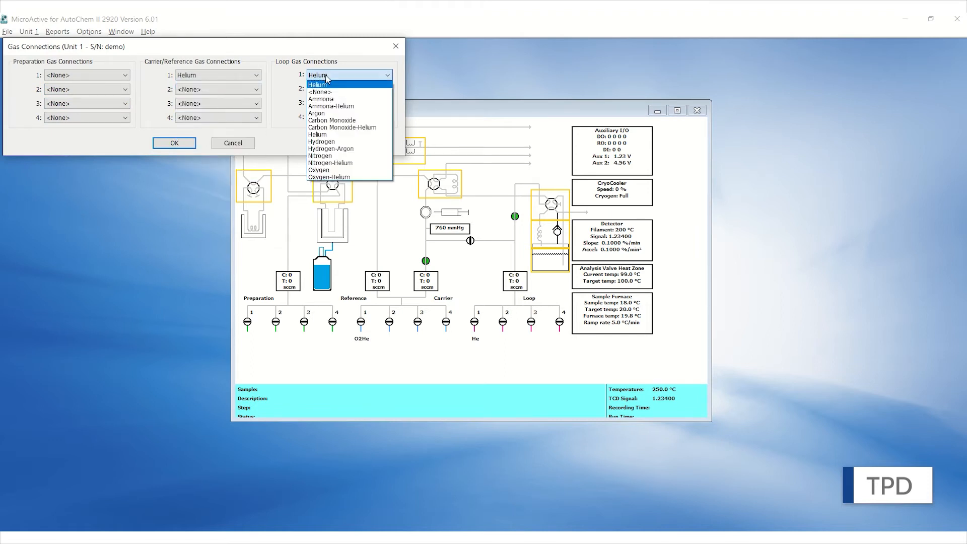
mouse_move(342, 127)
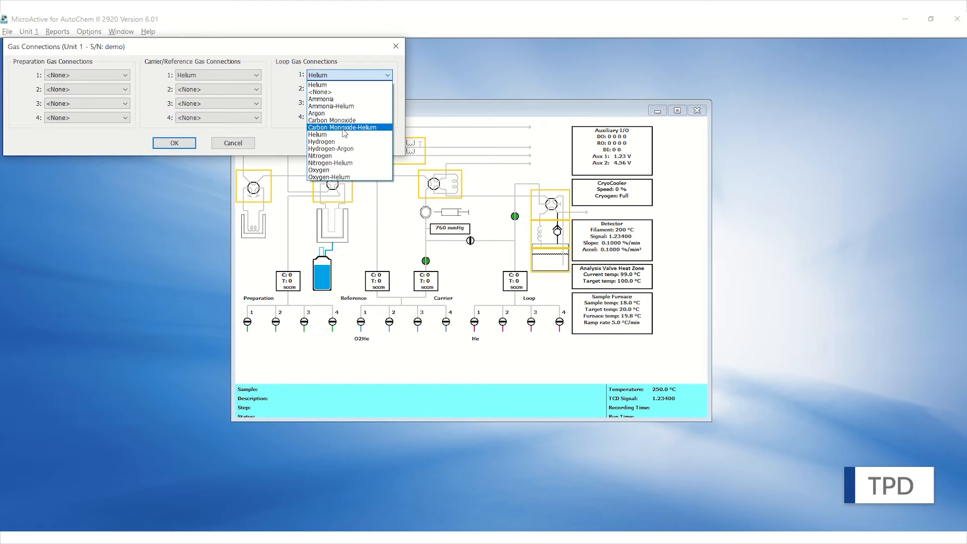
left_click(173, 143)
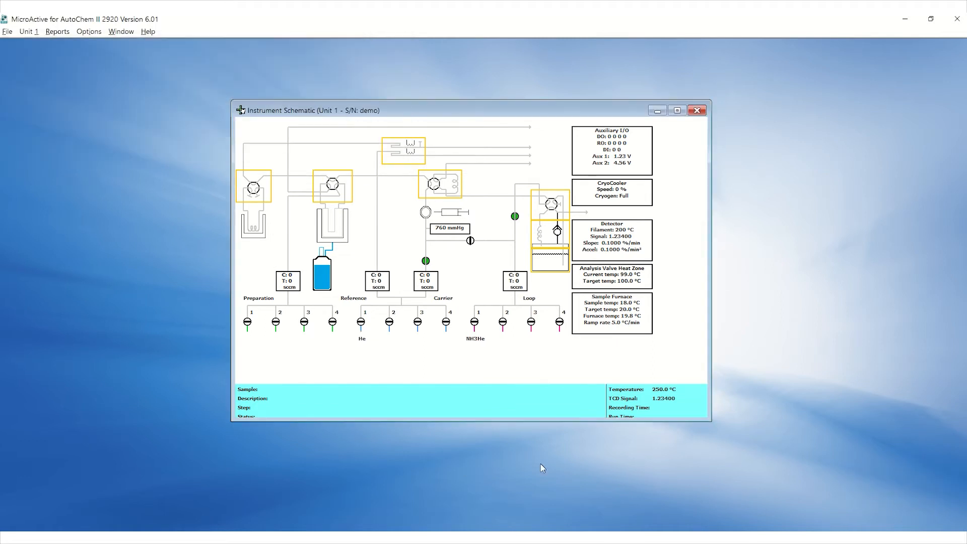
mouse_move(361, 368)
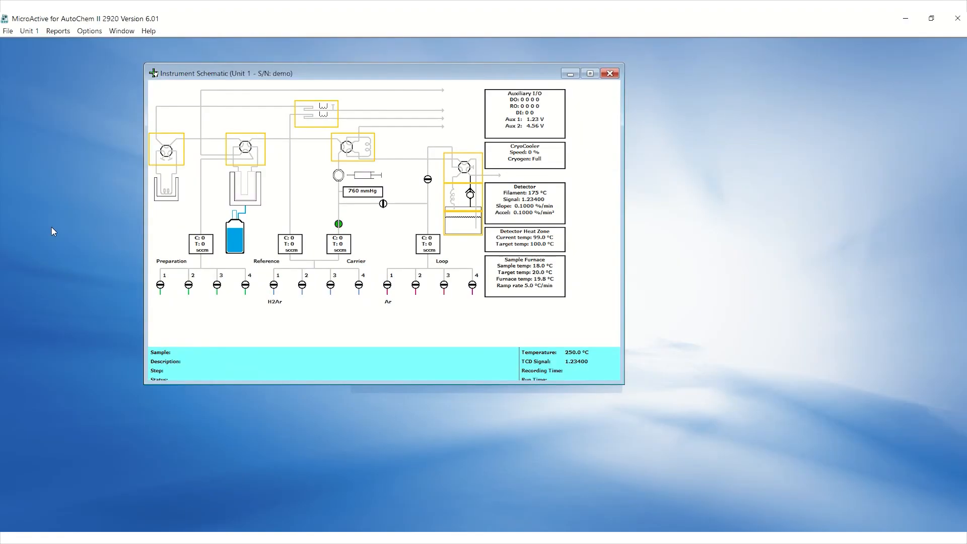
Step: Create a new sample file named 'H2Ar Gas Cal' and confirm its creation
left_click(8, 31)
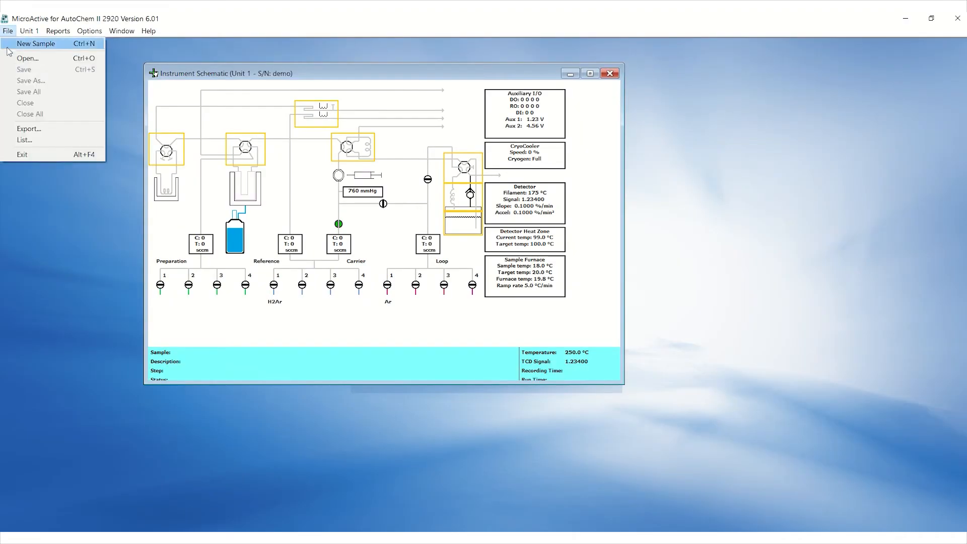
left_click(27, 57)
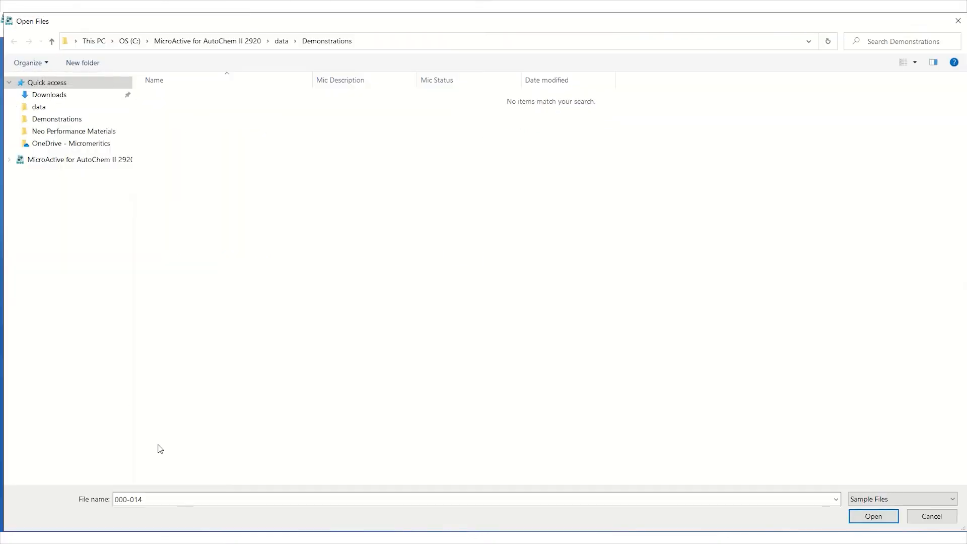
type("H")
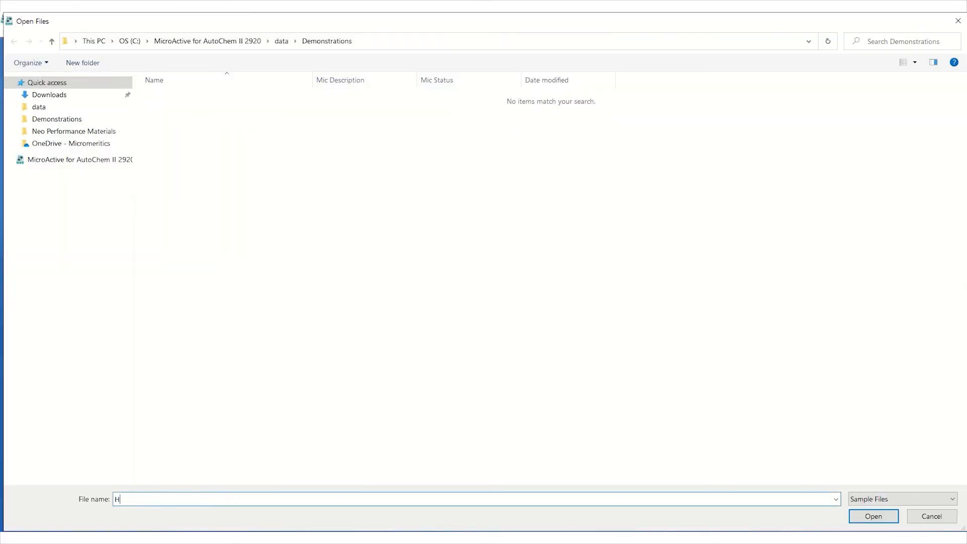
type("2Ar Gas C")
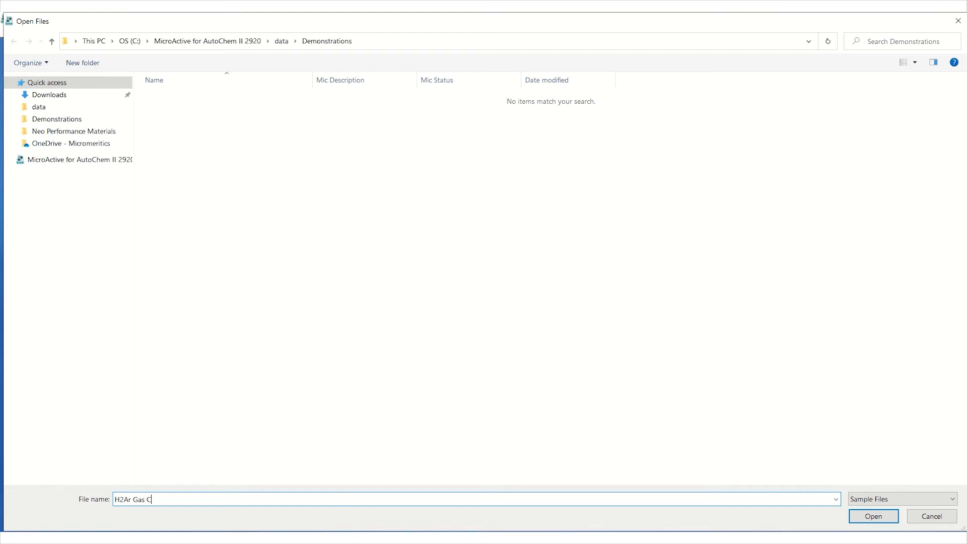
type("al")
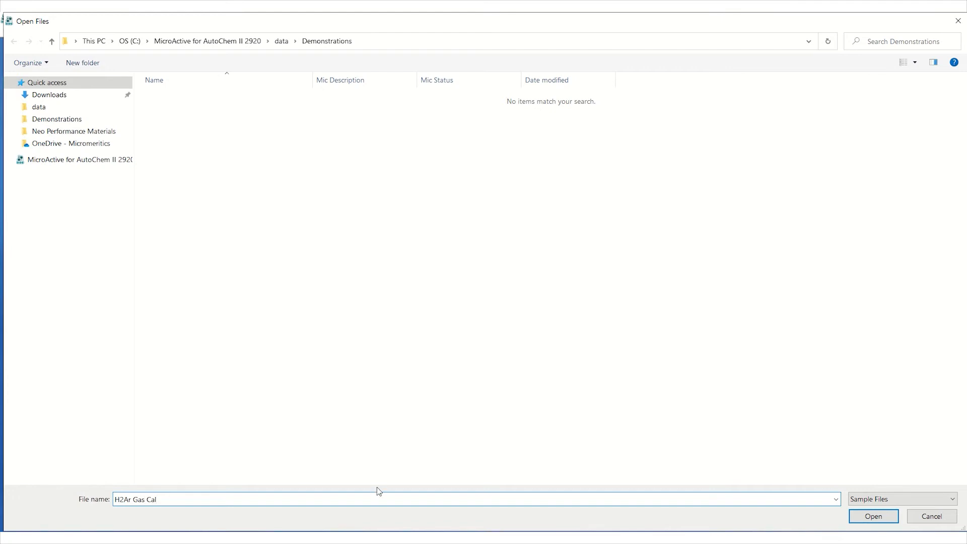
left_click(872, 516)
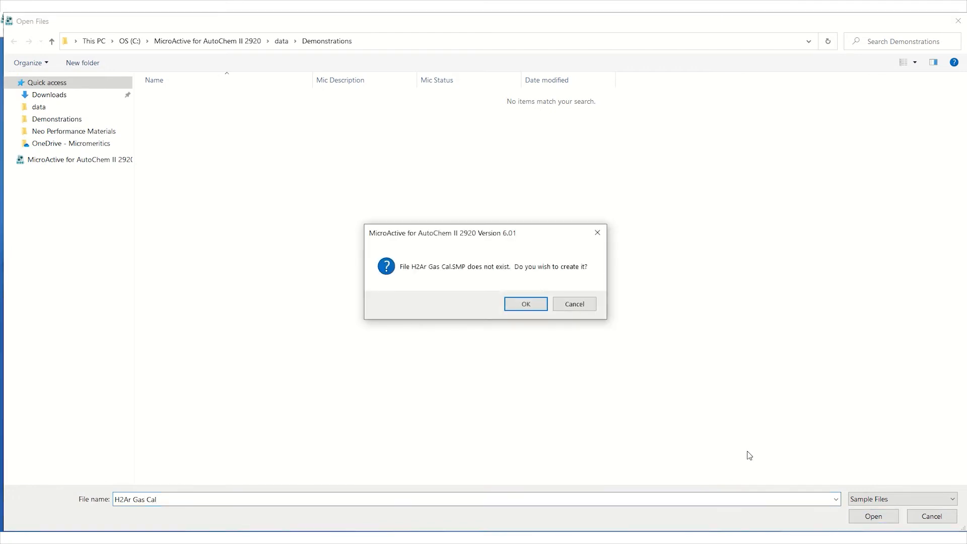
left_click(525, 303)
type("10% H2/Ar Ga")
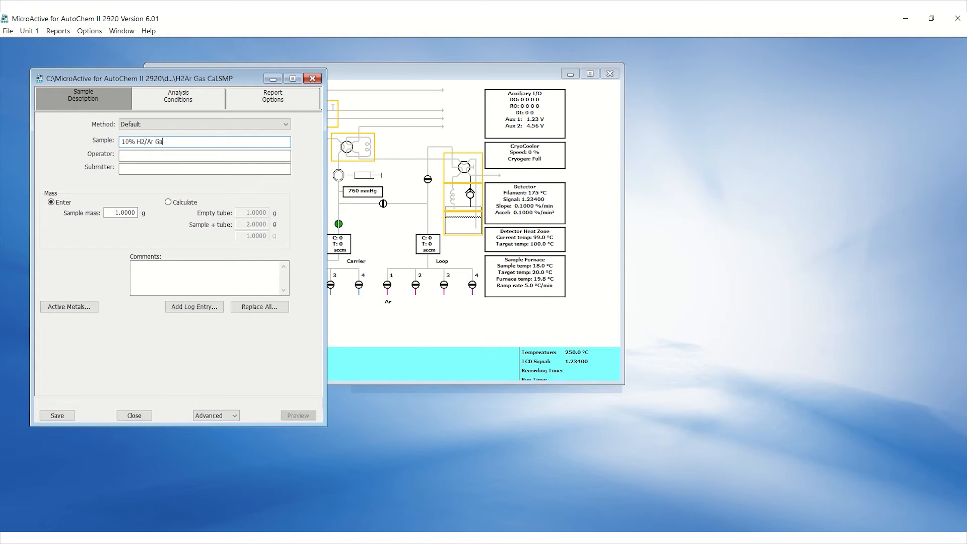
Step: Name the sample '10% H2/Ar Gas Cal 50cc 122120', set operator PK, and view Analysis Conditions
type("s Cal 50c")
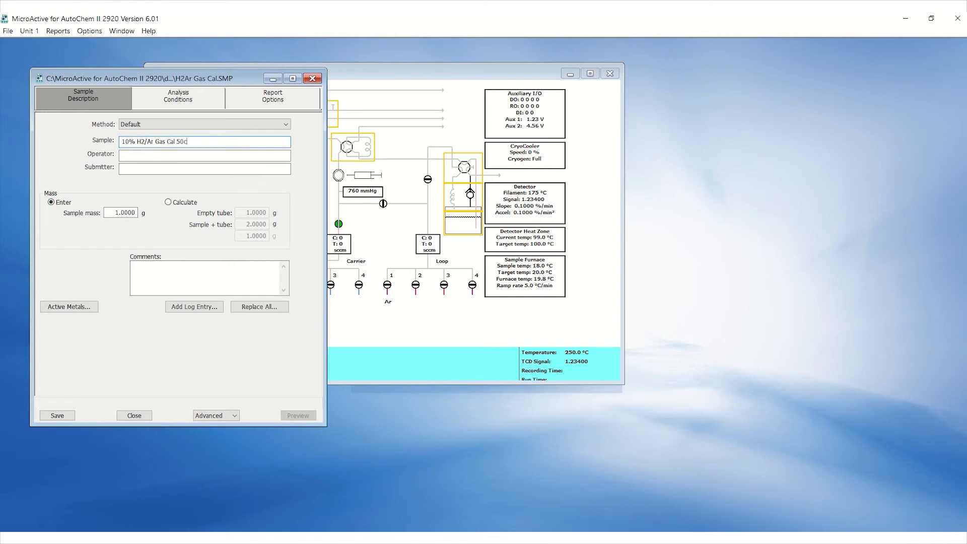
type("c")
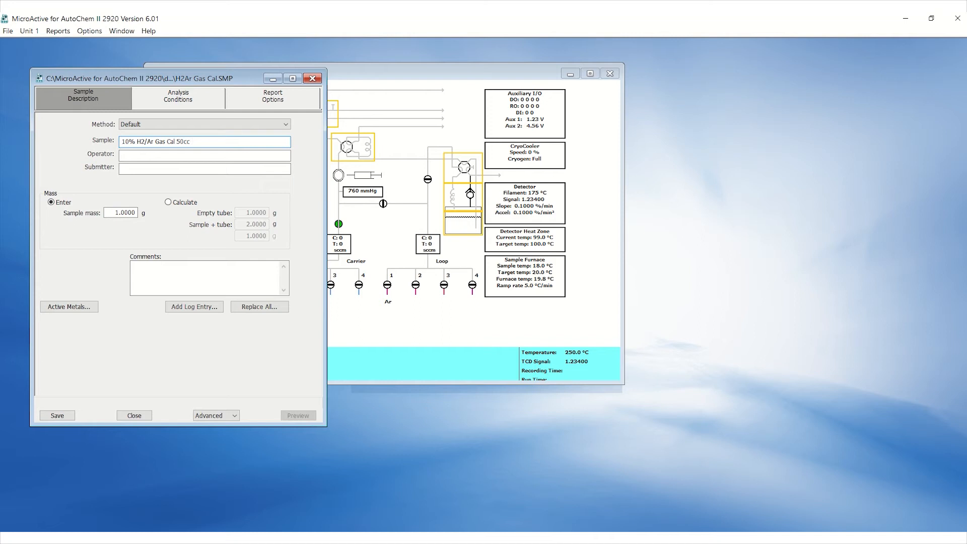
type("122120")
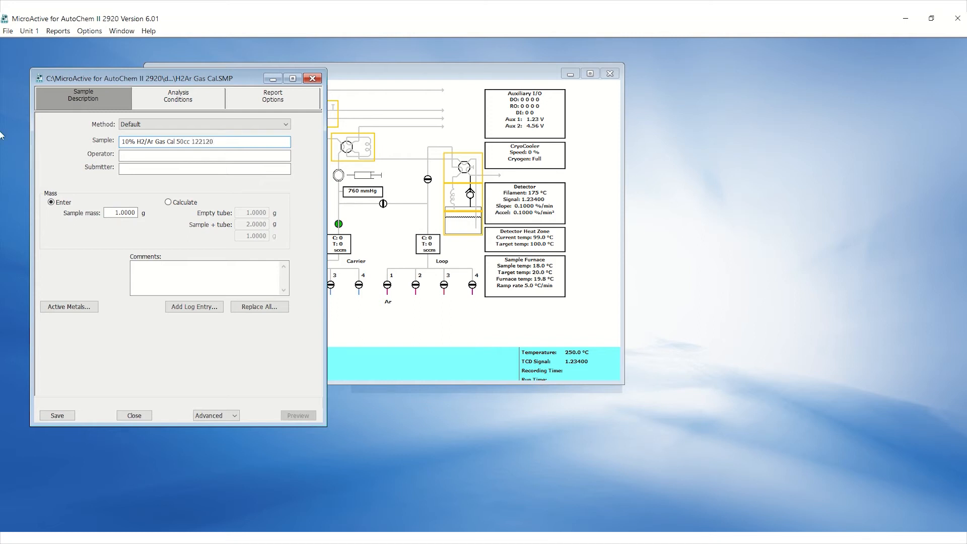
type("PK")
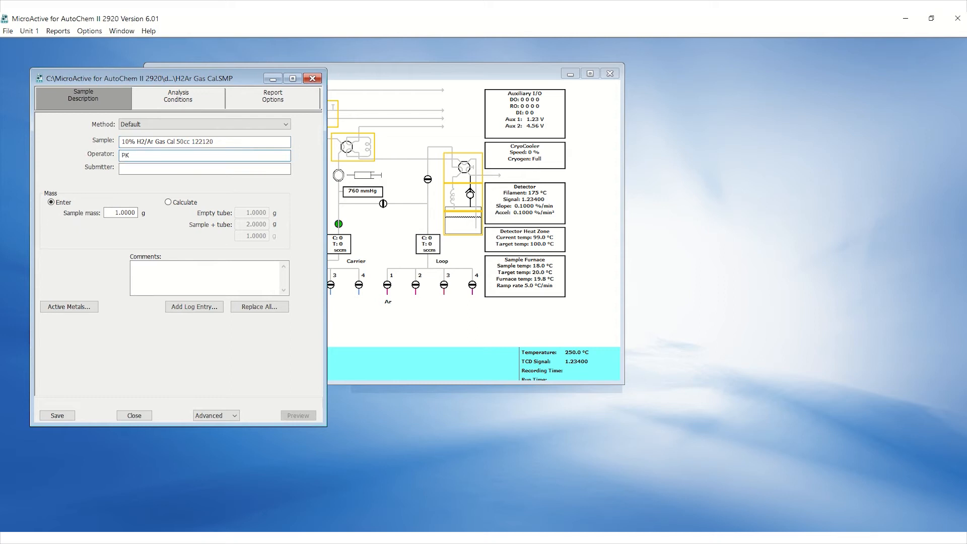
left_click(178, 95)
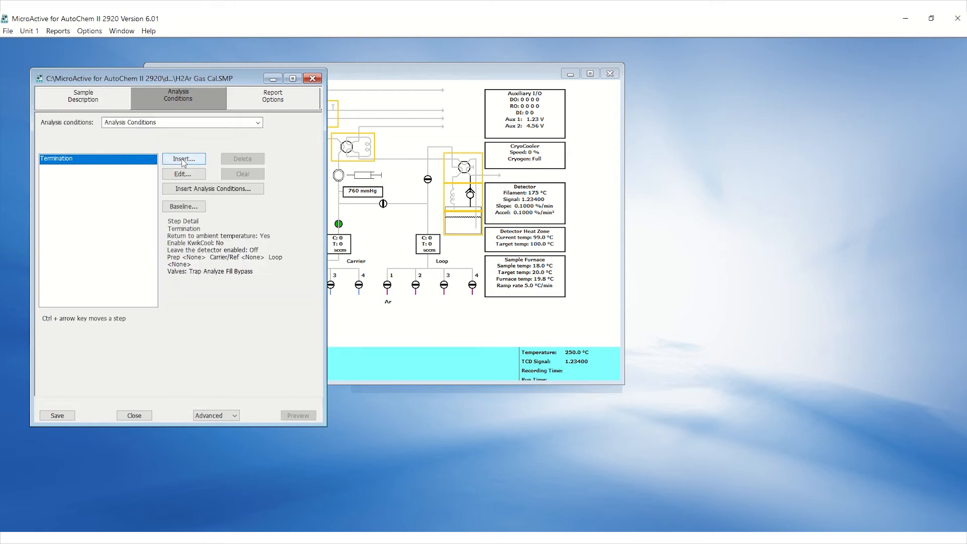
Step: Insert a gas calibration step described as '10% H2/Ar Gas Cal 50cc 122120'
left_click(183, 158)
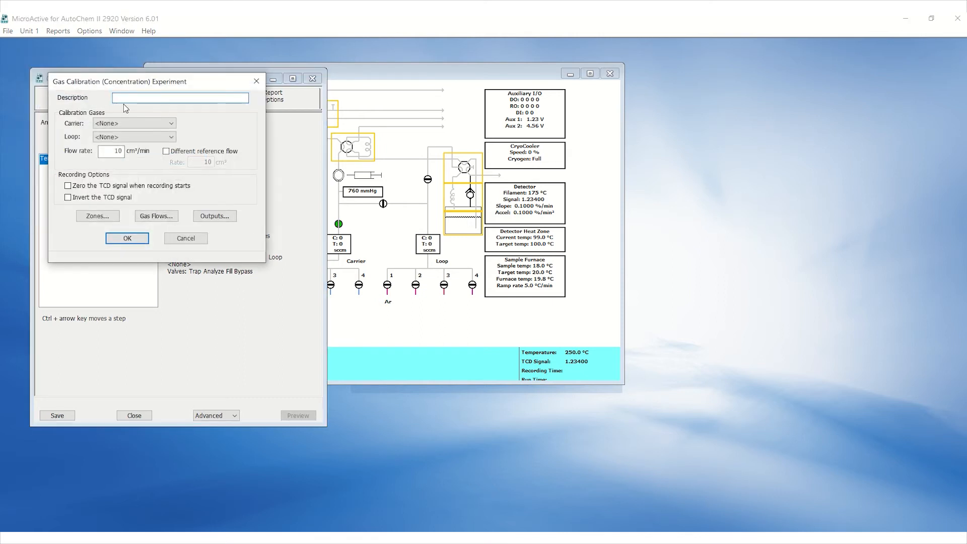
type("10% H2/Ar")
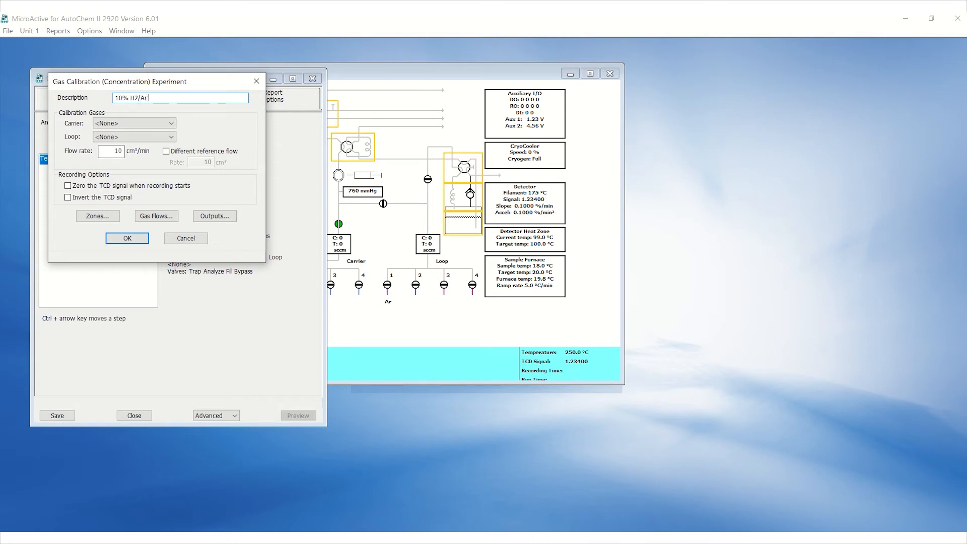
type("Gas Cal")
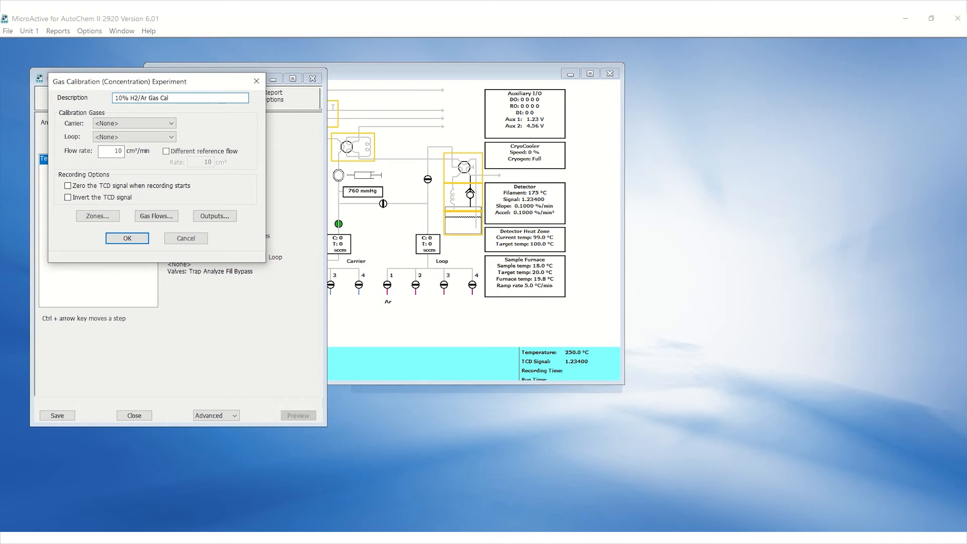
type("50cc 12")
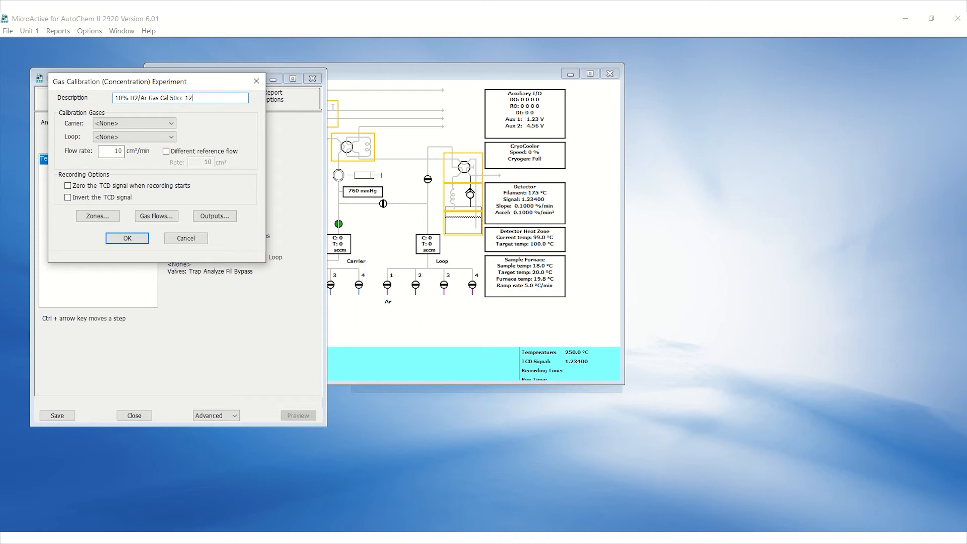
type("2120")
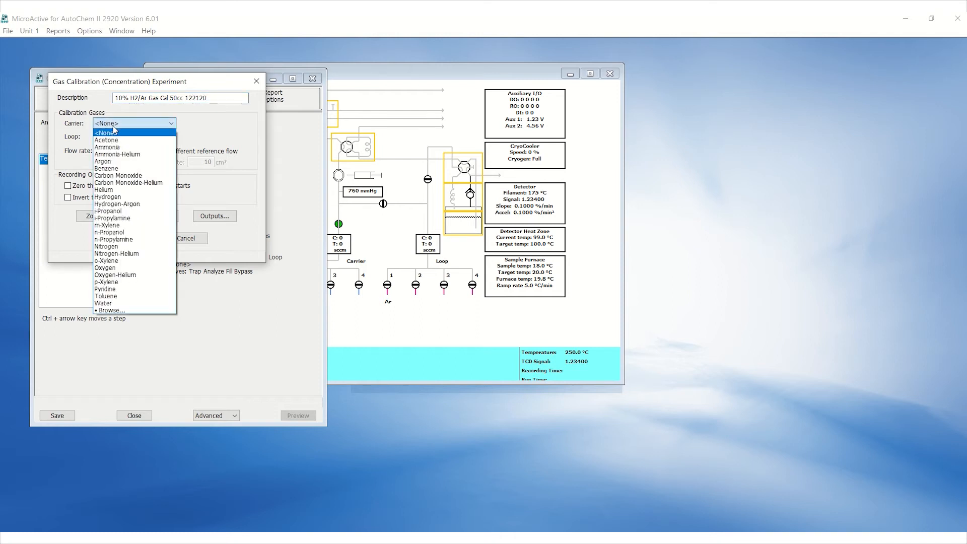
mouse_move(108, 197)
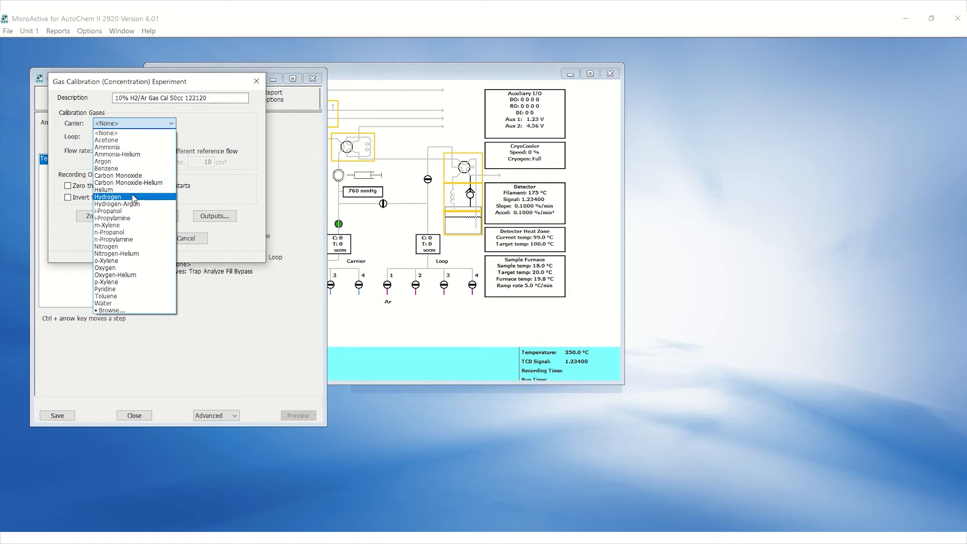
Step: Use Hydrogen-Argon carrier and Argon loop at 50 cm³/min, then close the sample file
left_click(117, 204)
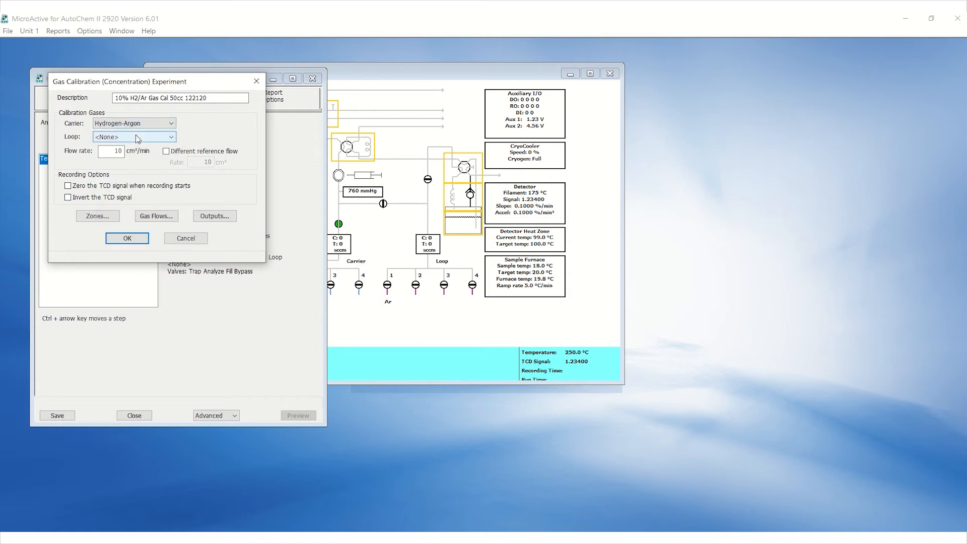
left_click(132, 136)
type("5")
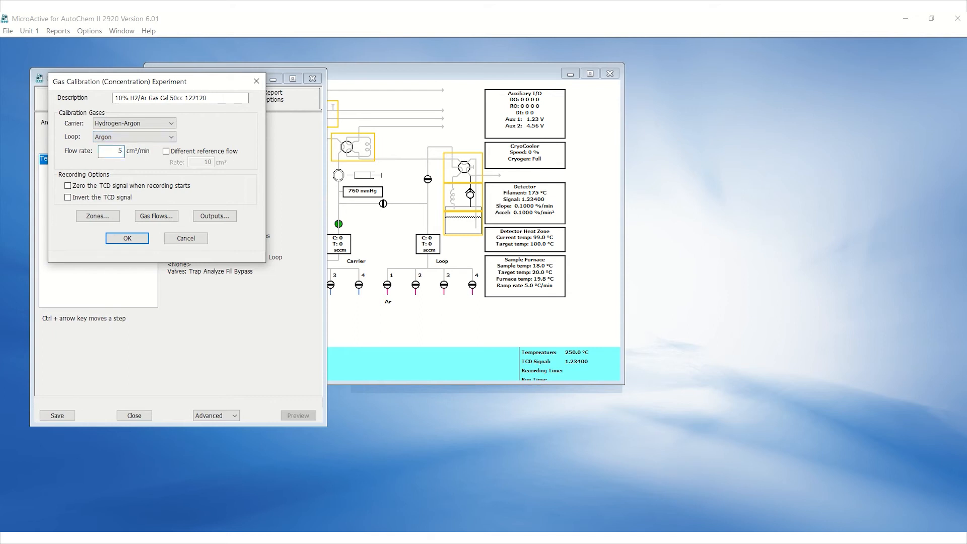
left_click(66, 186)
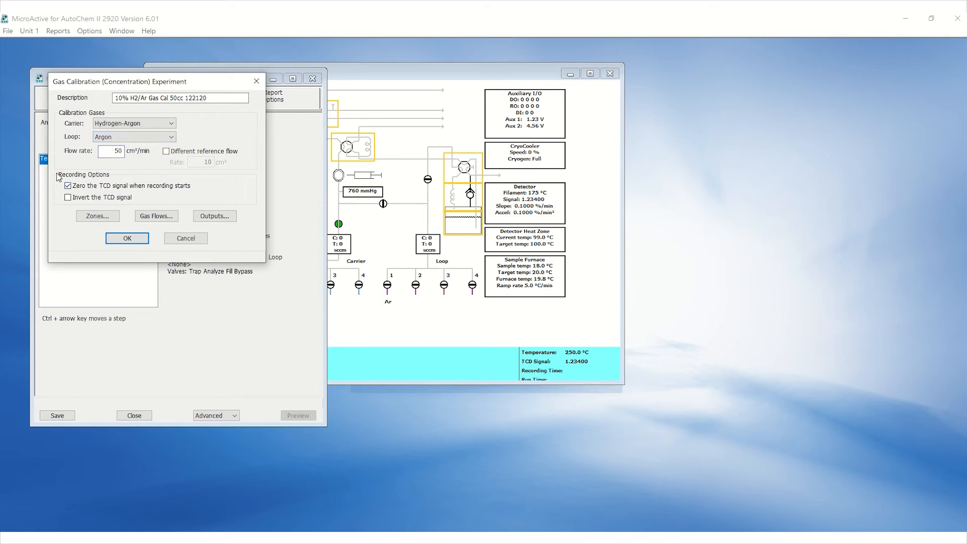
left_click(67, 186)
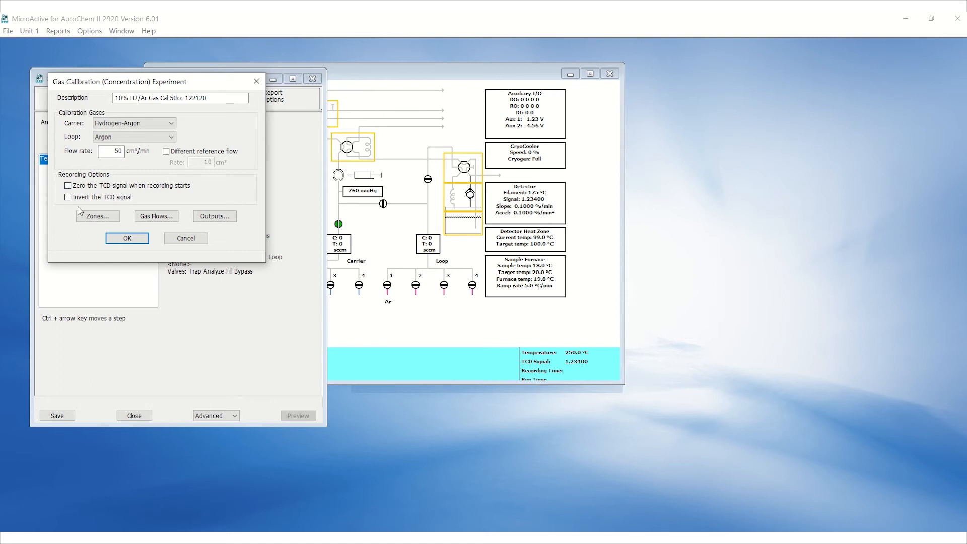
mouse_move(55, 209)
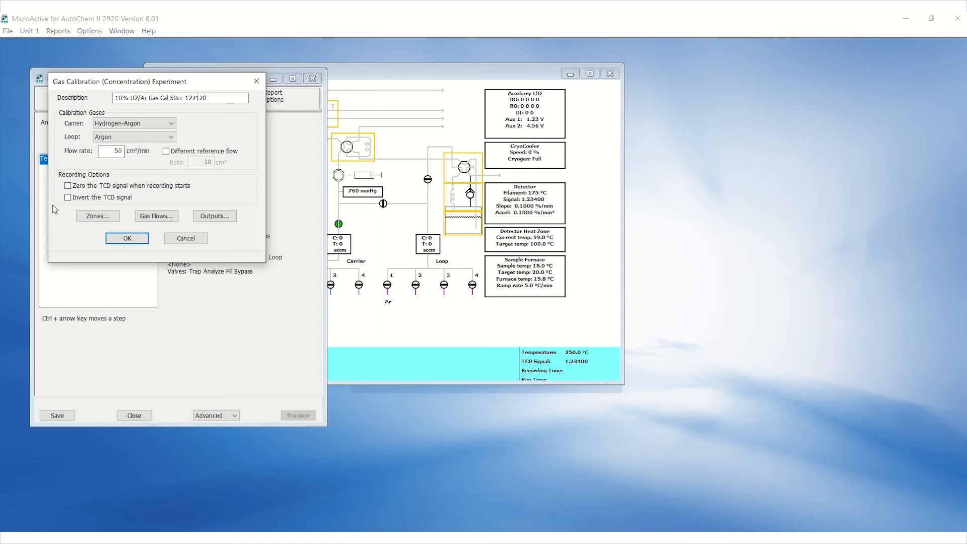
mouse_move(103, 249)
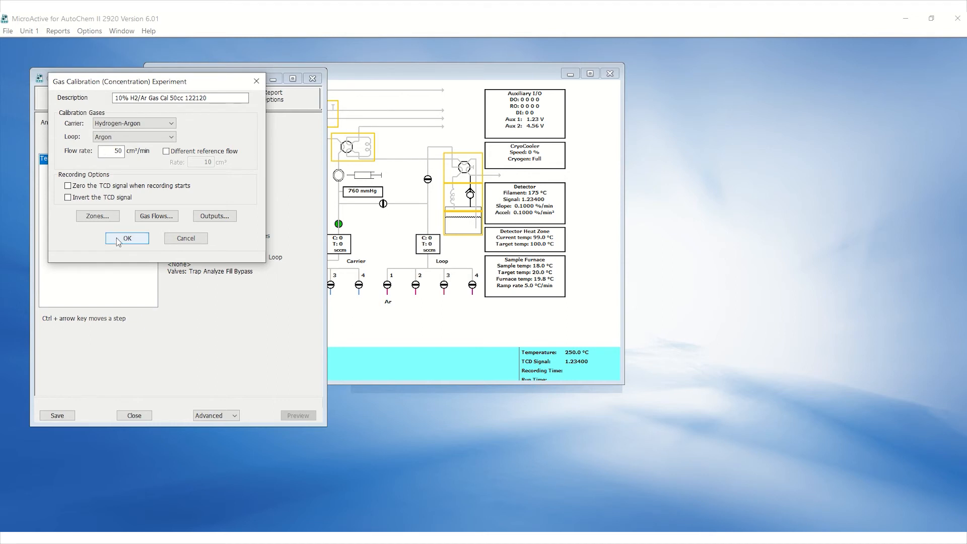
left_click(127, 238)
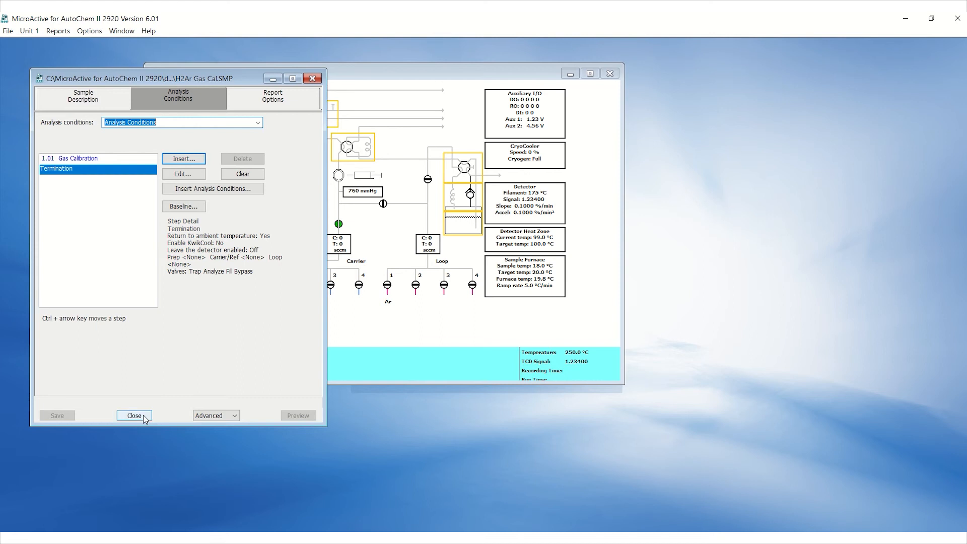
left_click(134, 415)
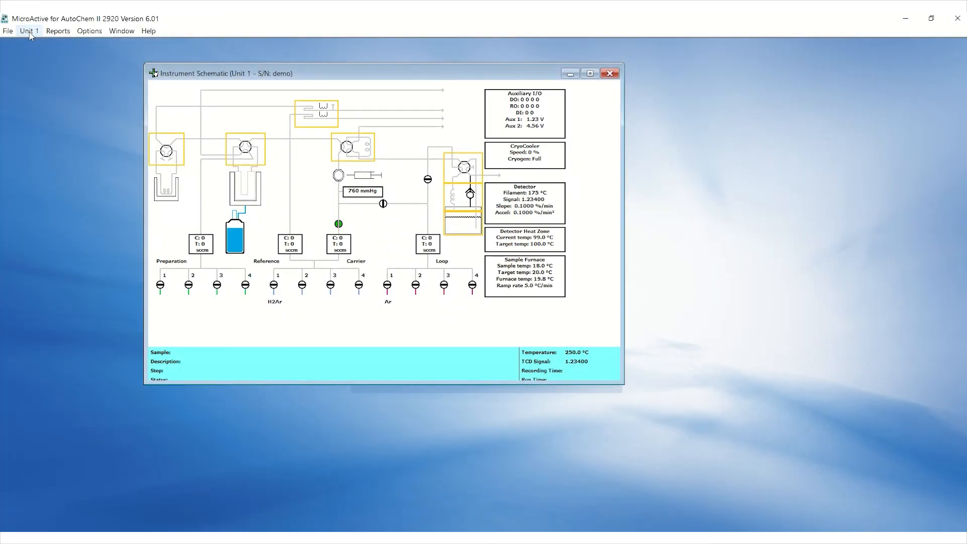
Step: Start a Unit 1 sample analysis on H2Ar Gas Cal.SMP through the gas safety warning
left_click(28, 31)
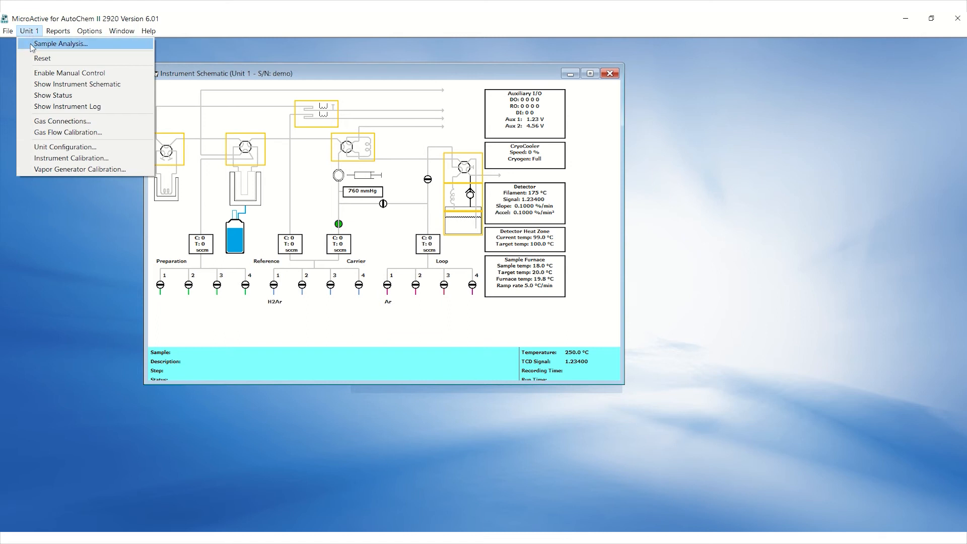
left_click(61, 43)
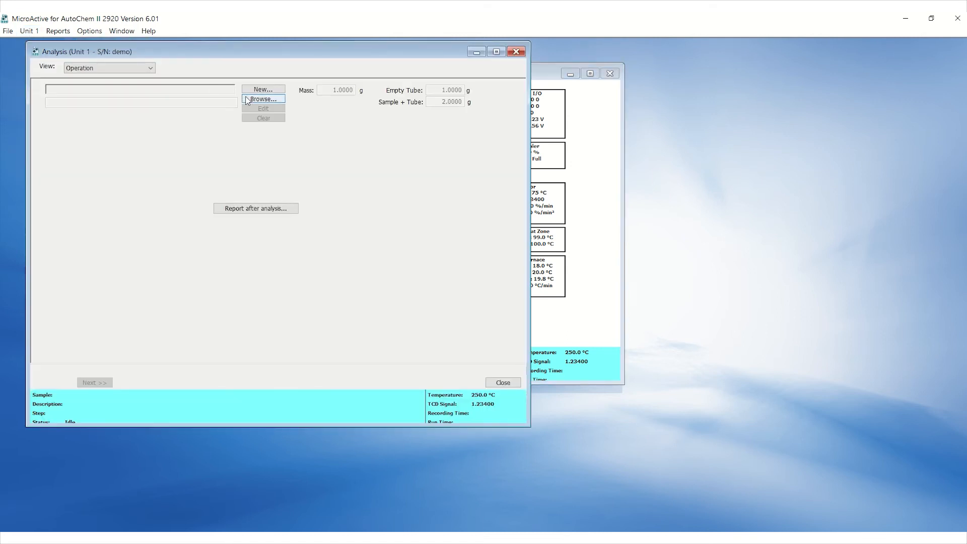
left_click(262, 99)
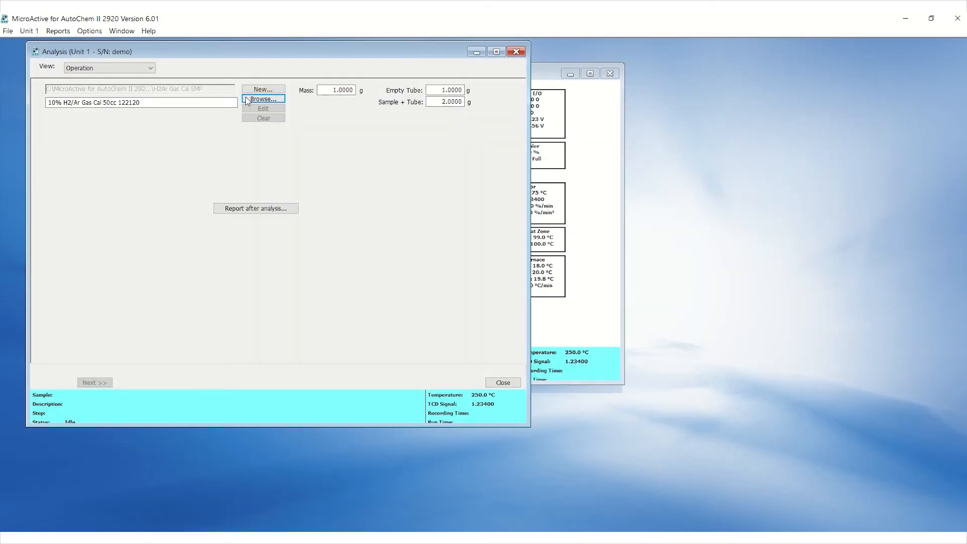
left_click(94, 382)
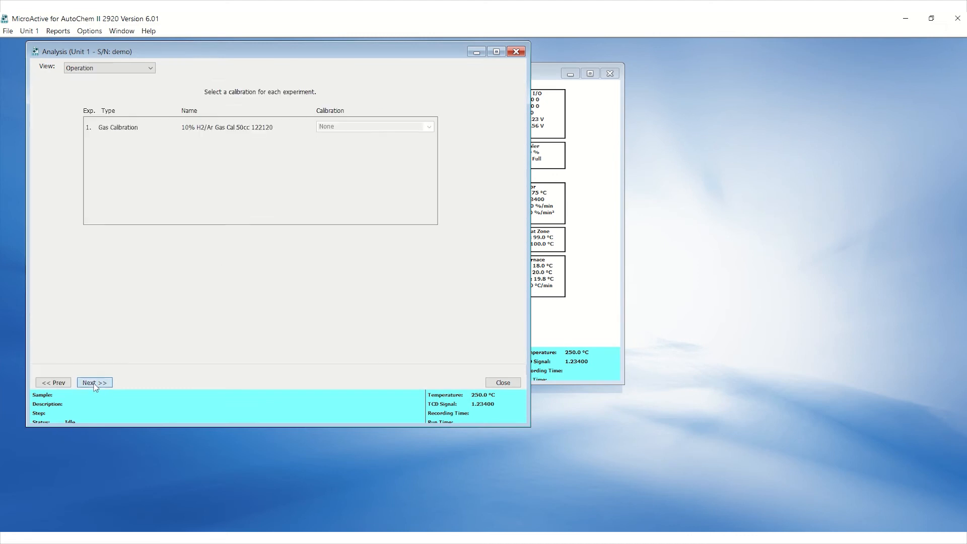
left_click(95, 382)
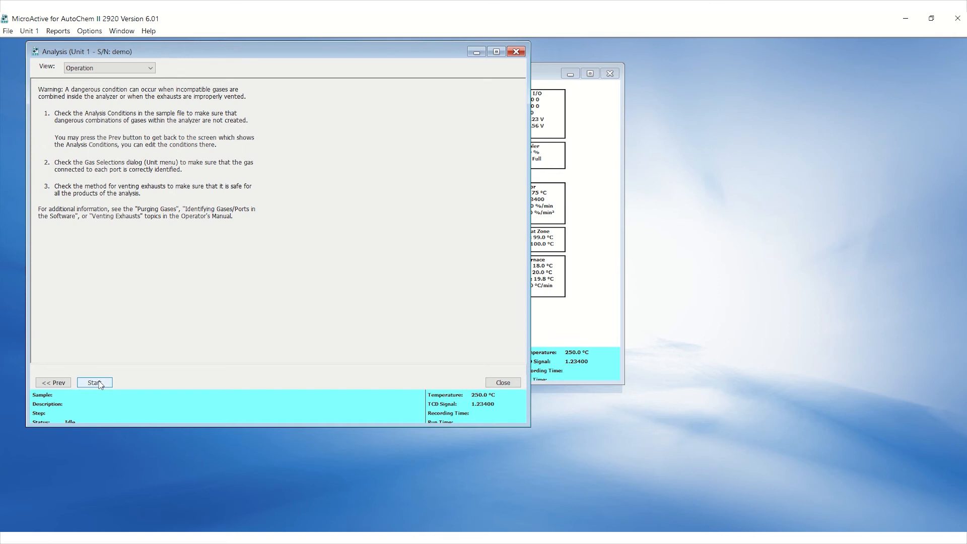
left_click(94, 382)
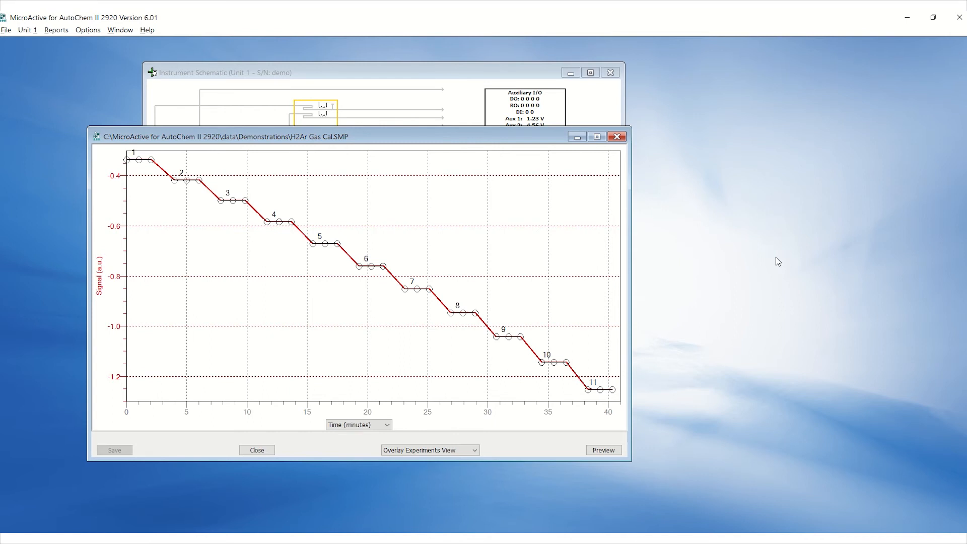
mouse_move(28, 65)
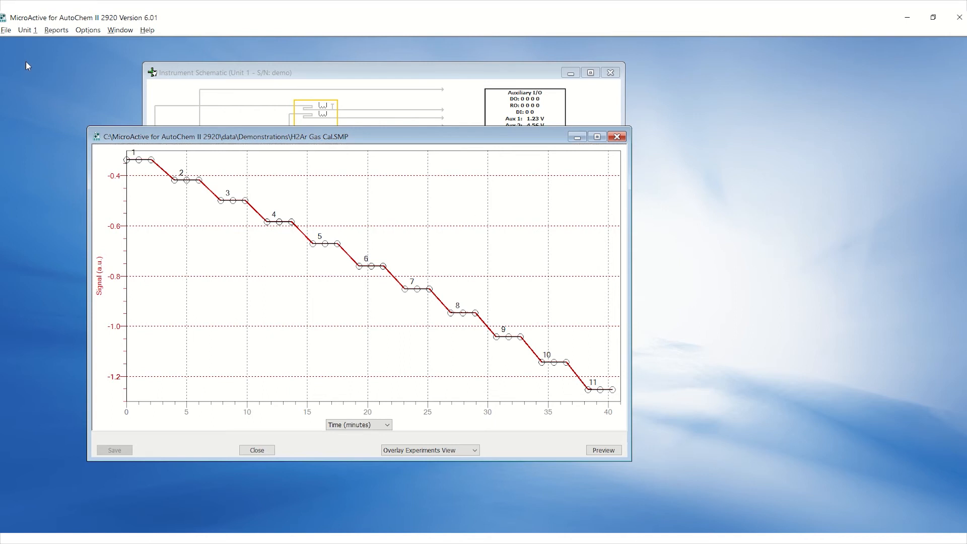
Step: Start a new signal calibration from H2Ar Gas Cal, ticking the H2-Ar Calibration experiment
left_click(87, 30)
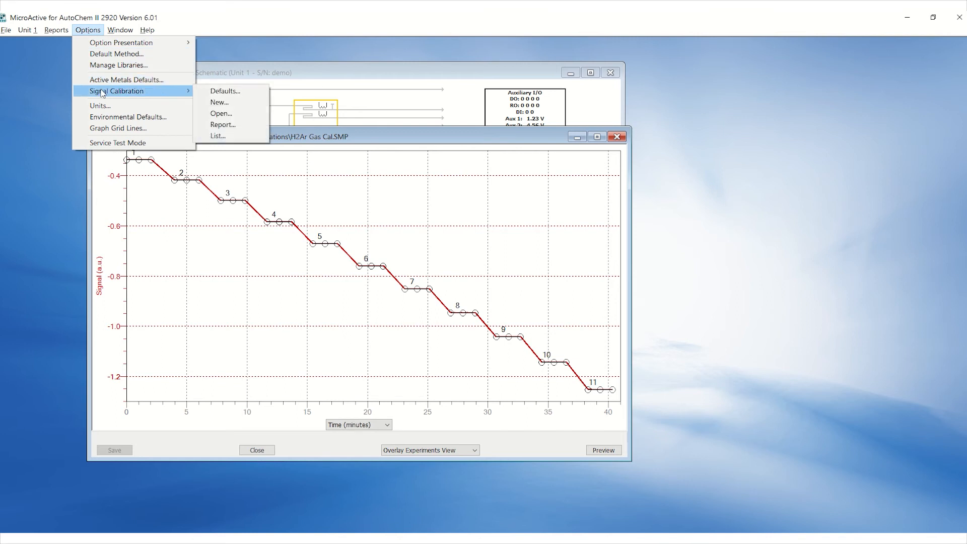
left_click(219, 101)
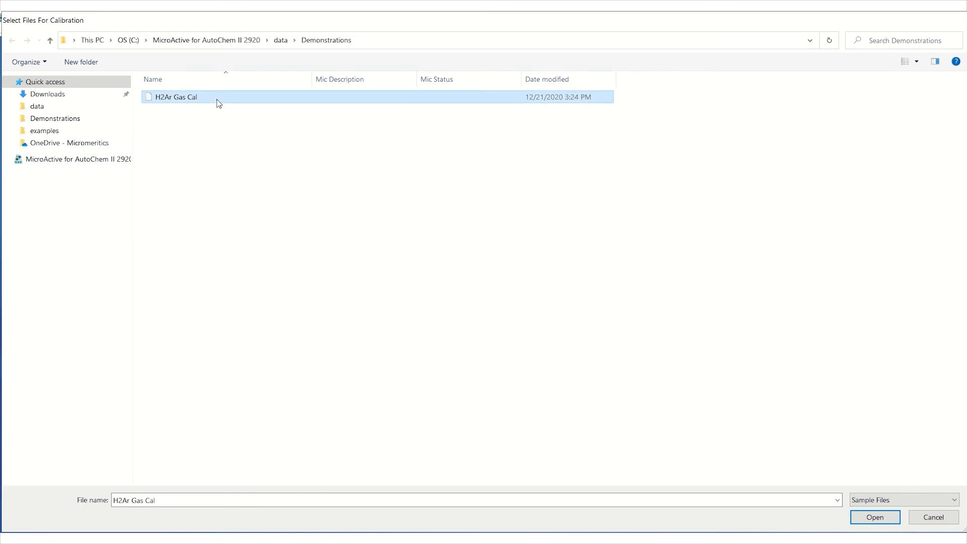
left_click(874, 516)
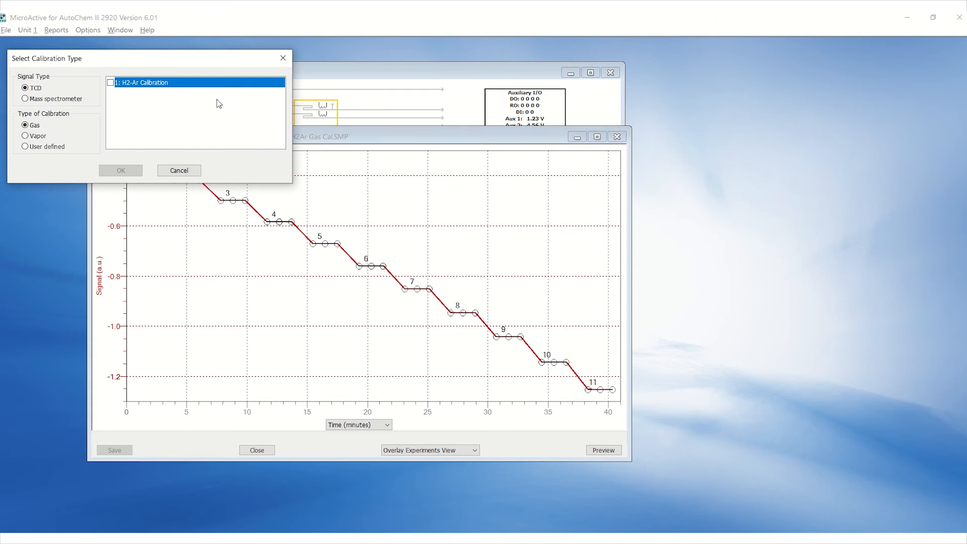
left_click(110, 82)
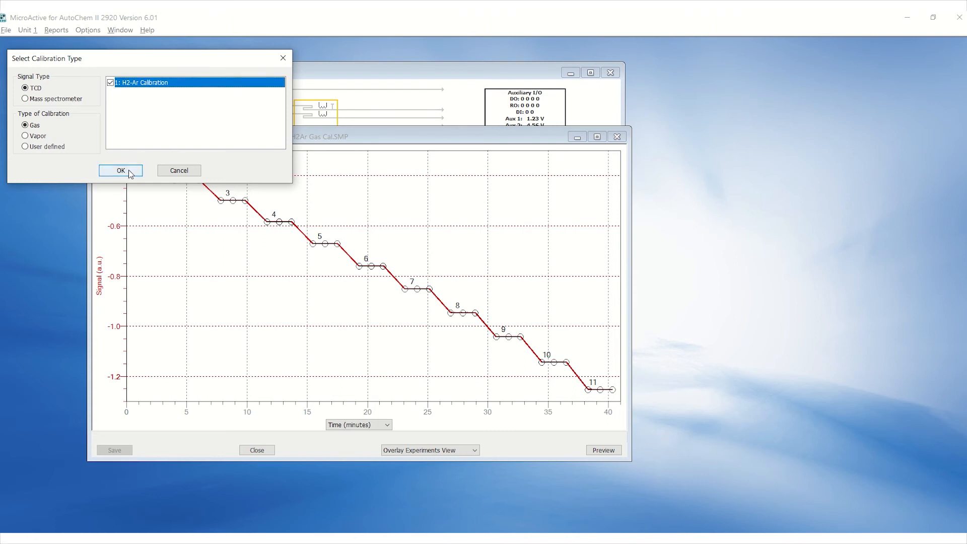
Step: Confirm the experiment and enter 9.851% carrier gas concentration
left_click(120, 171)
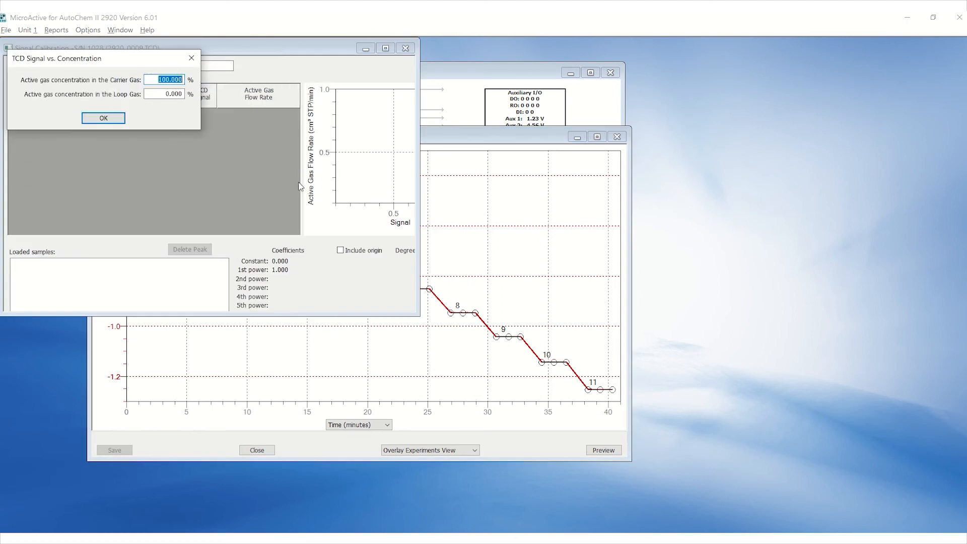
type("9.851")
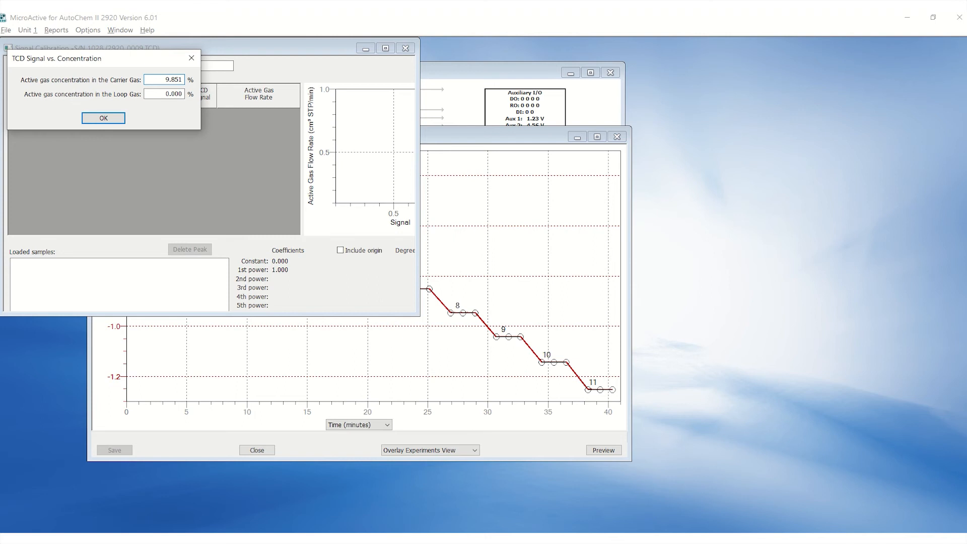
mouse_move(295, 180)
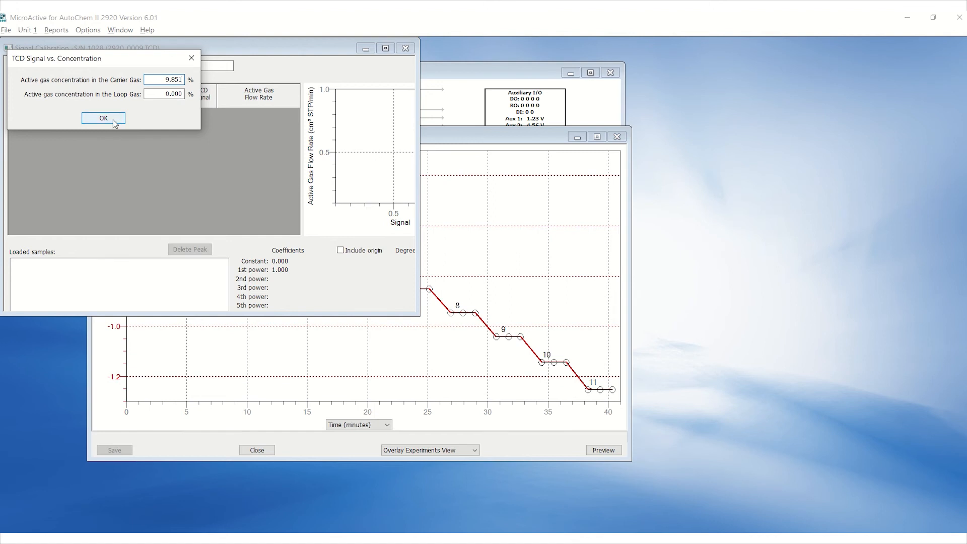
left_click(103, 117)
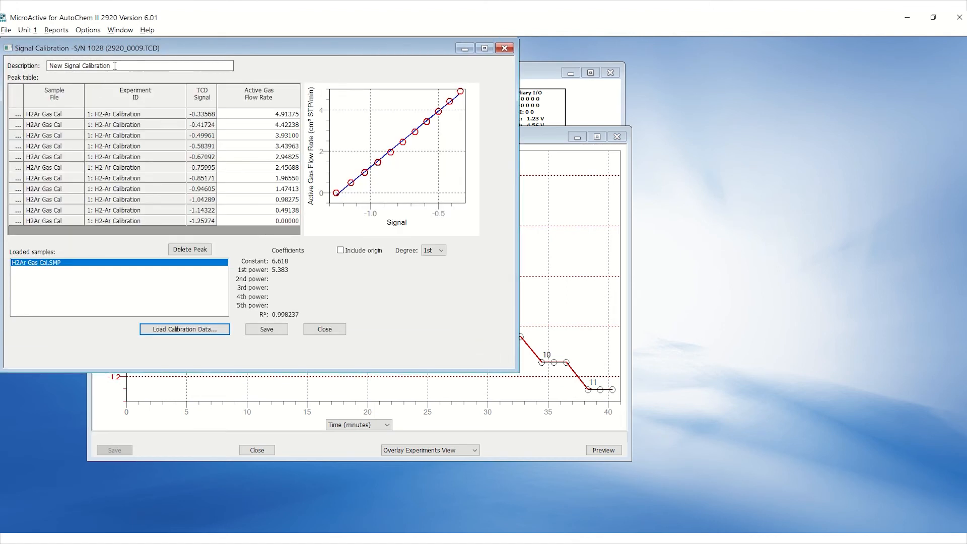
Step: Describe the calibration as '10% H2/Ar Gas Cal 50cc 122120', fit 2nd degree, and save it
type("10% H2/")
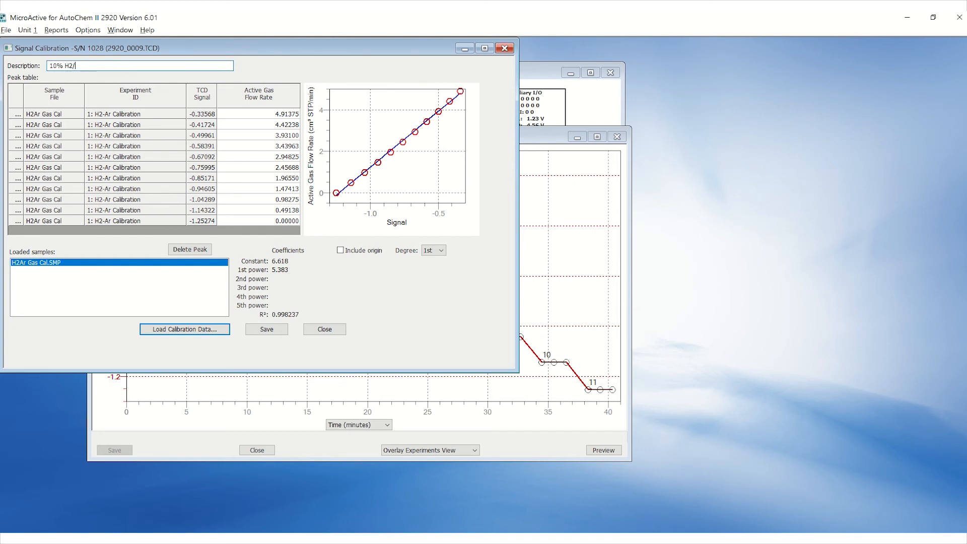
type("Ar Gas")
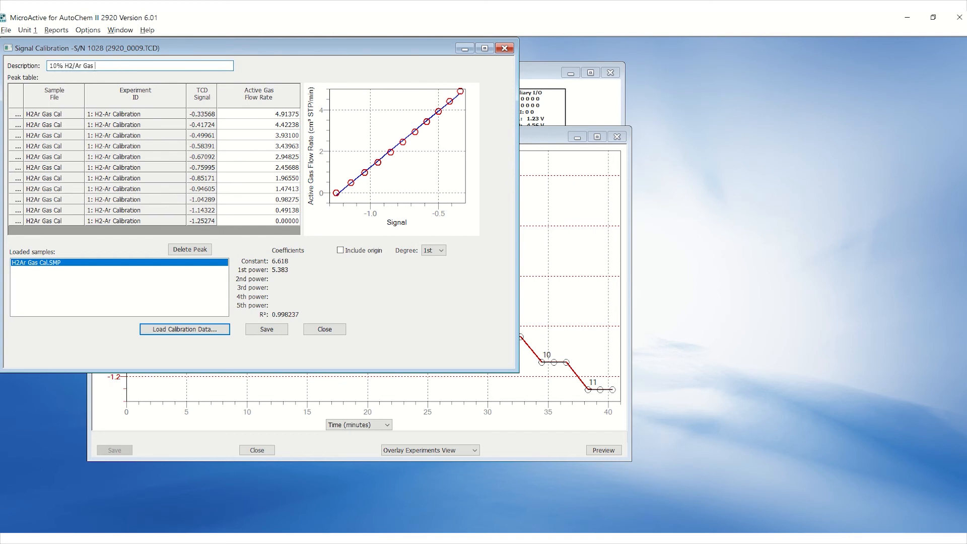
type("Cal 50cc")
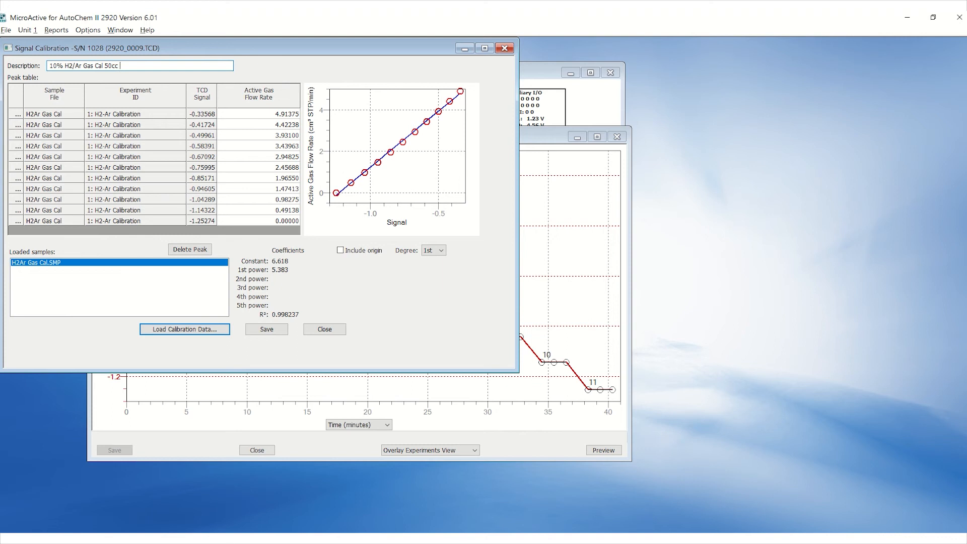
type("12212")
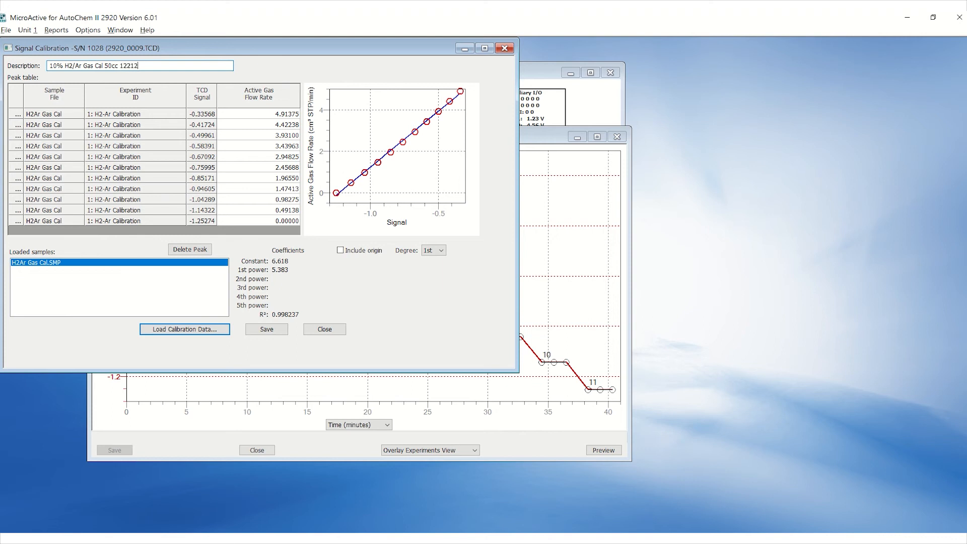
type("0")
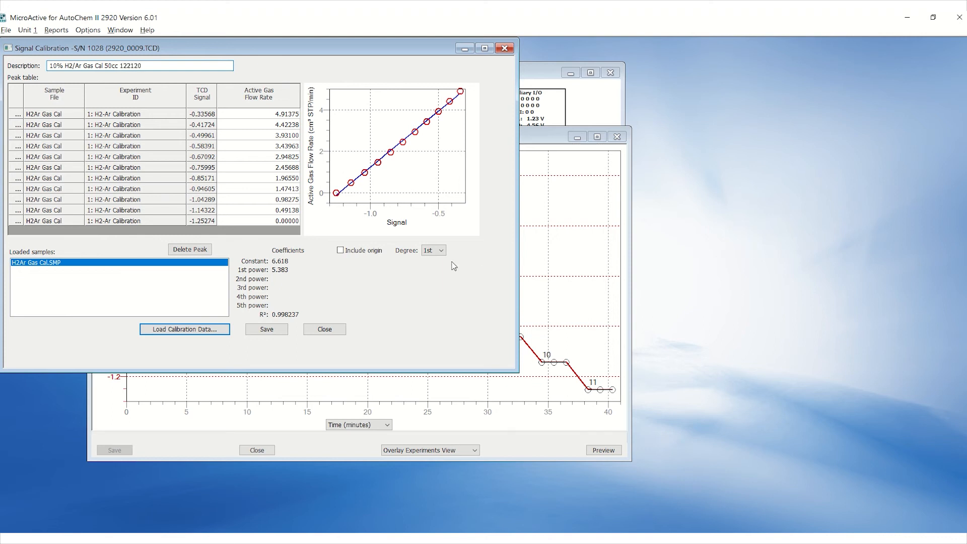
left_click(433, 250)
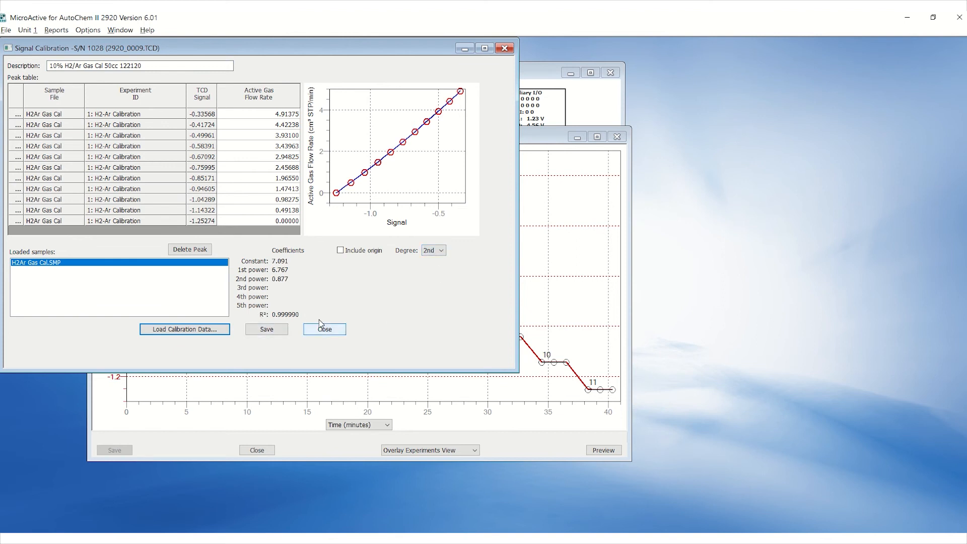
mouse_move(266, 329)
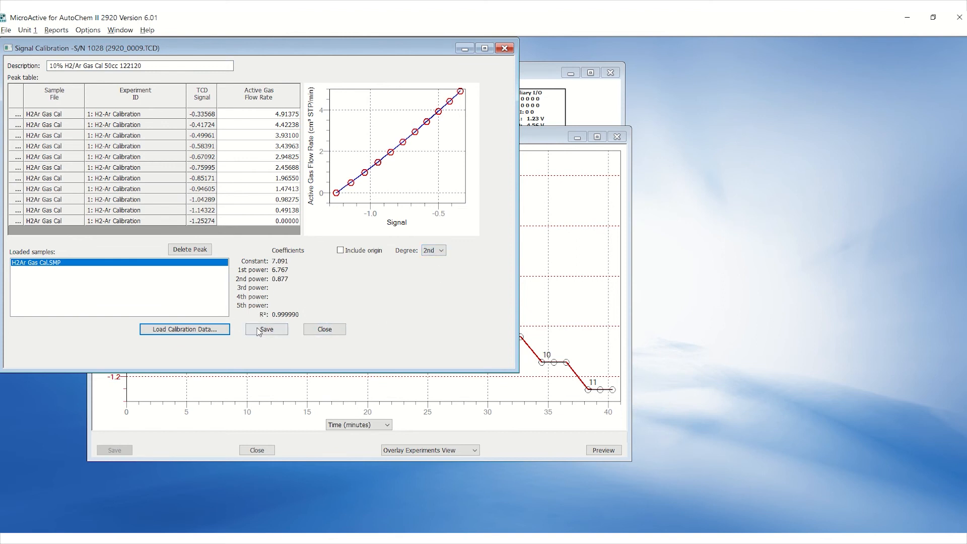
left_click(266, 329)
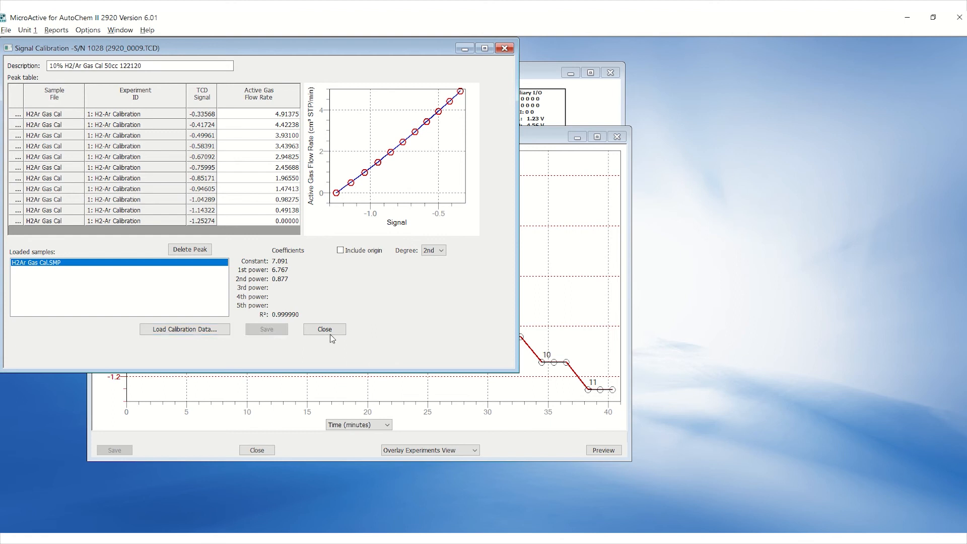
left_click(324, 329)
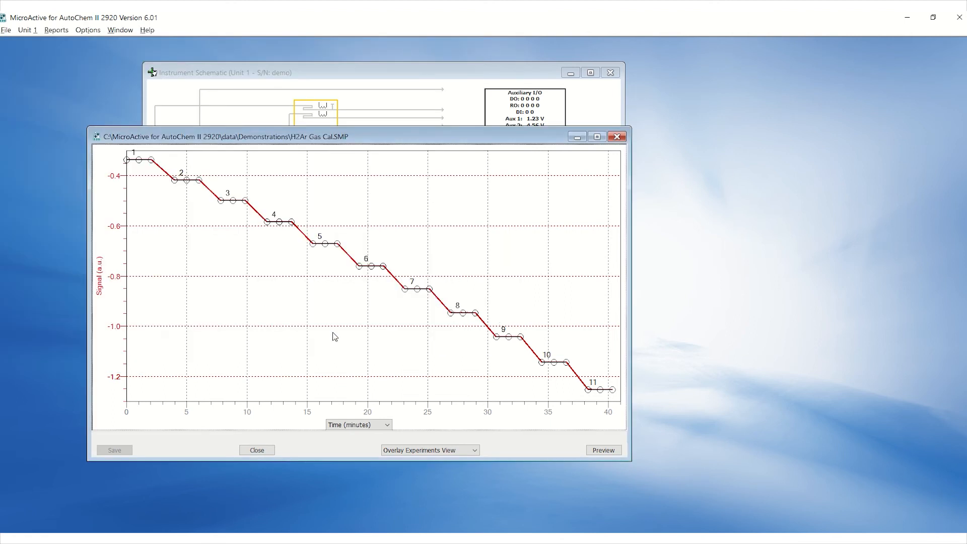
Step: Load Silver Oxide TPR for analysis and select the 10% H2/Ar Gas Cal calibration
left_click(255, 449)
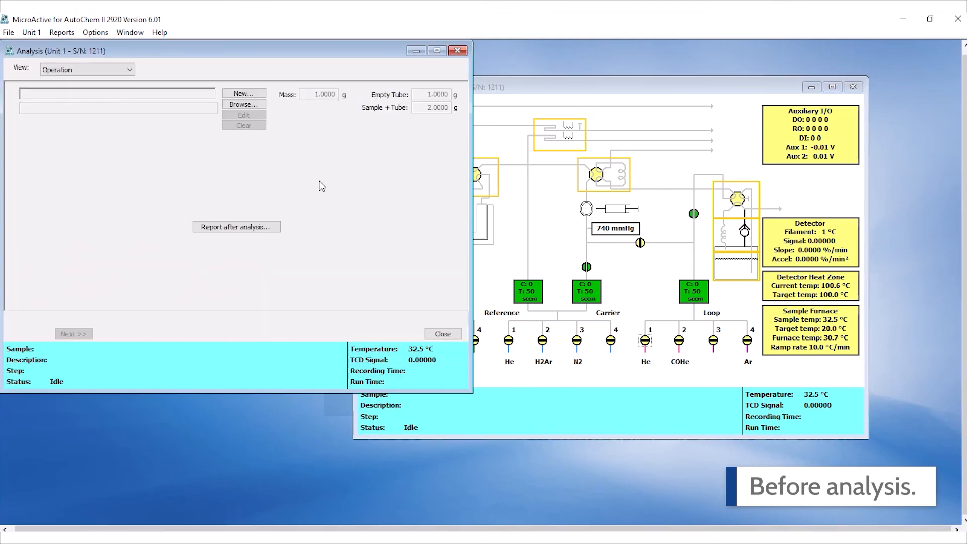
left_click(243, 103)
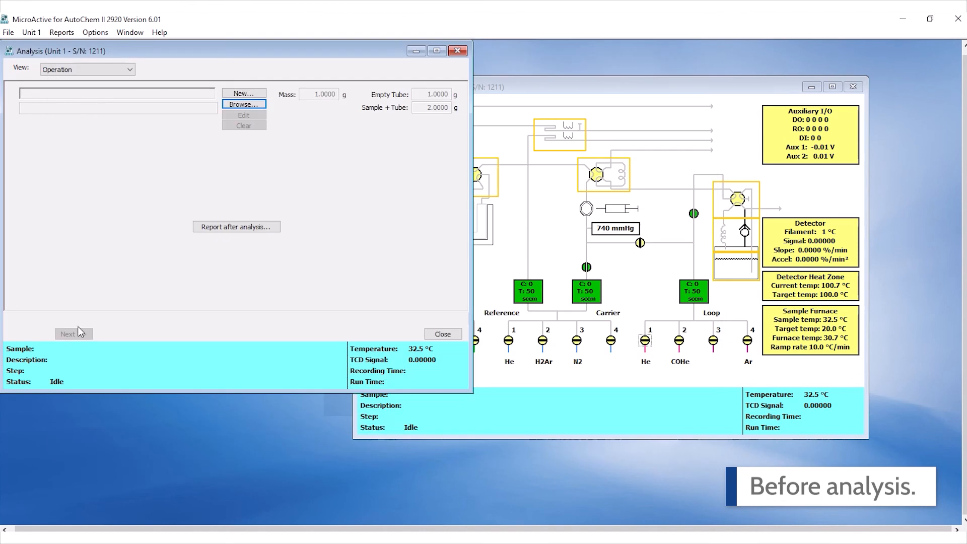
left_click(243, 104)
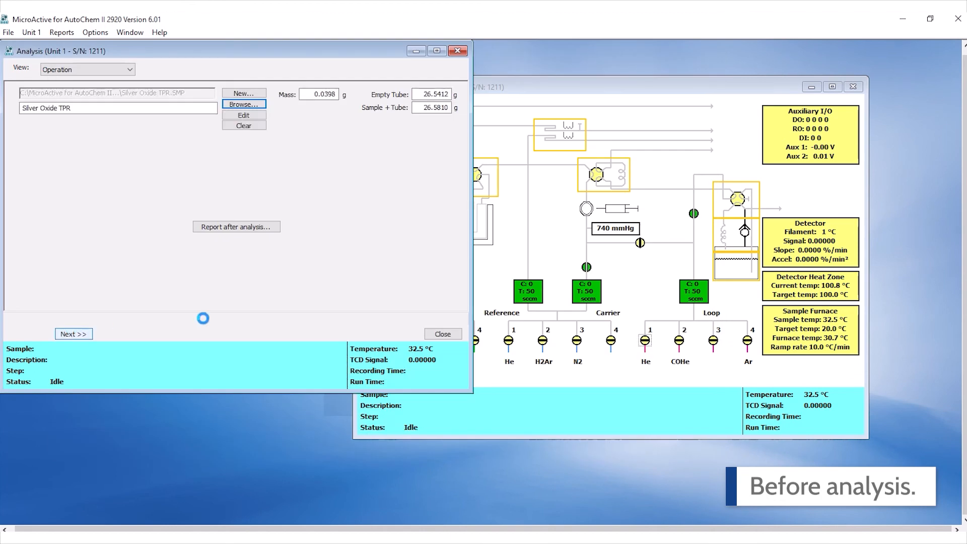
left_click(74, 334)
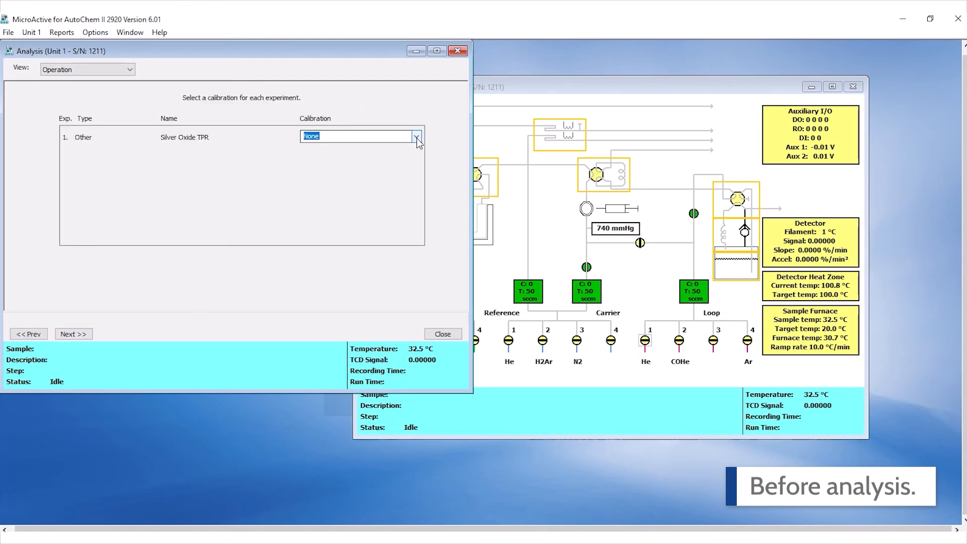
left_click(417, 135)
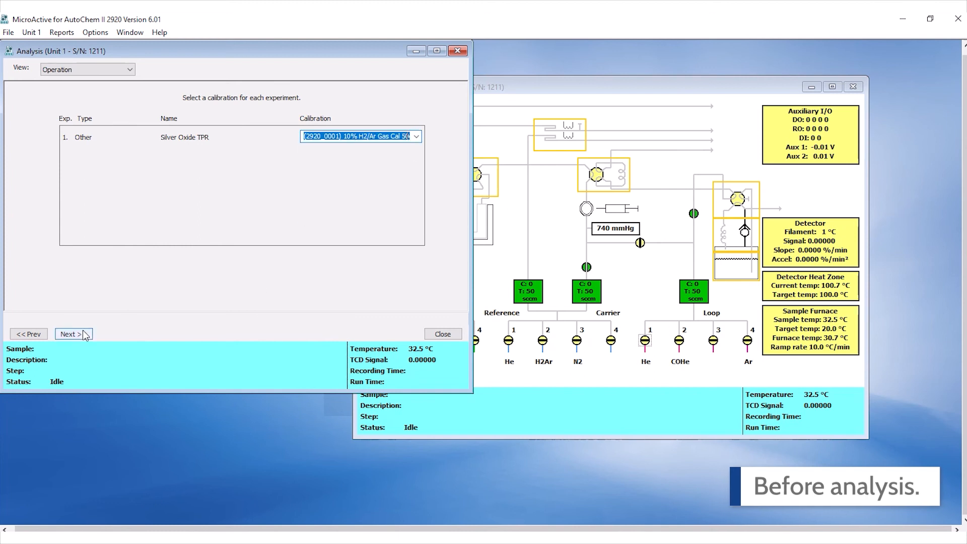
left_click(71, 334)
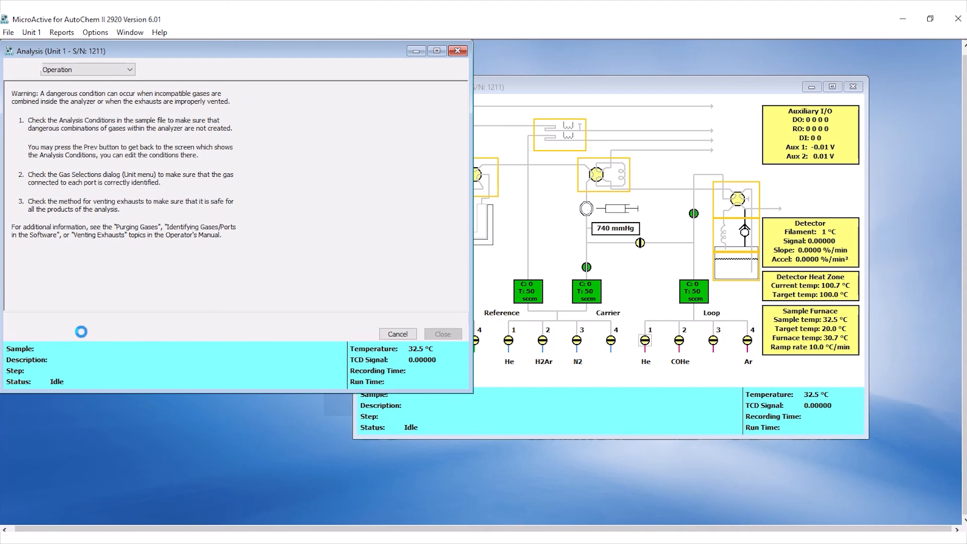
Step: Open the Silver Oxide TPR 1 sample file and show it in the Peak Editor view
left_click(9, 32)
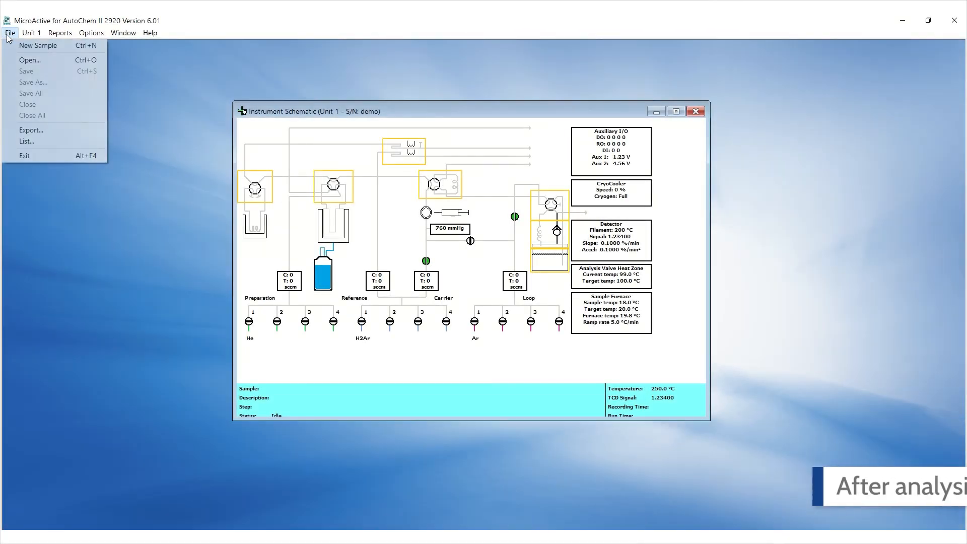
left_click(30, 60)
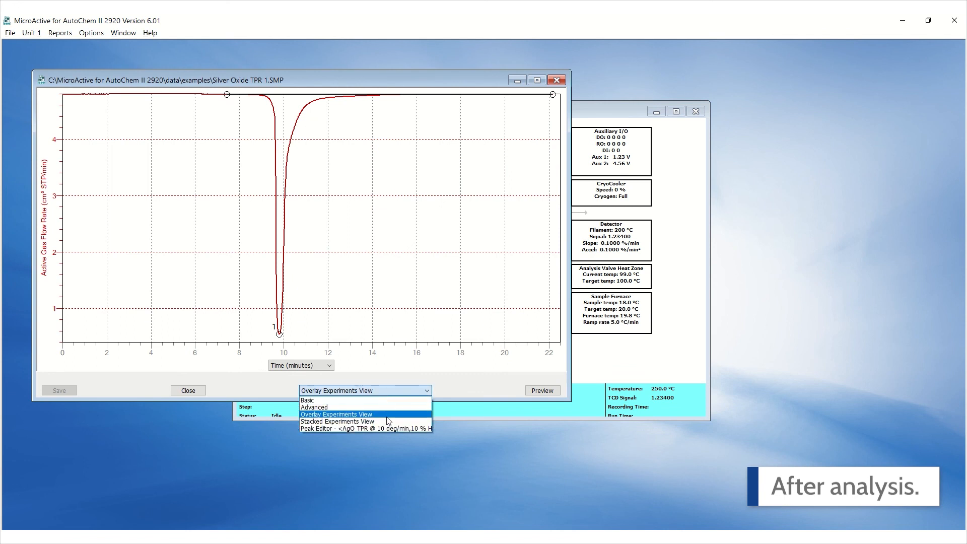
left_click(365, 428)
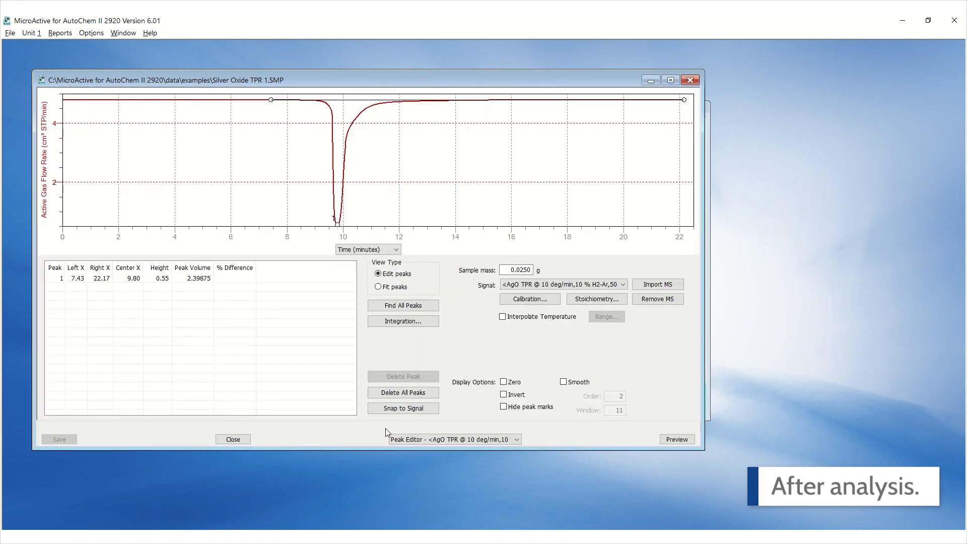
Step: Set the TCD calibration to (2920_0008) 10% H2/Ar Gas Cal 50cc 122120
left_click(528, 298)
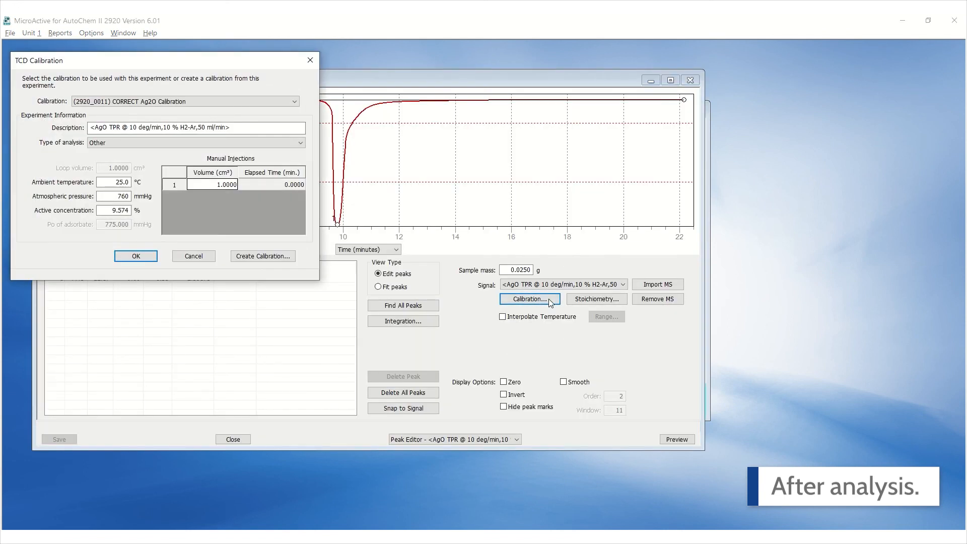
left_click(294, 101)
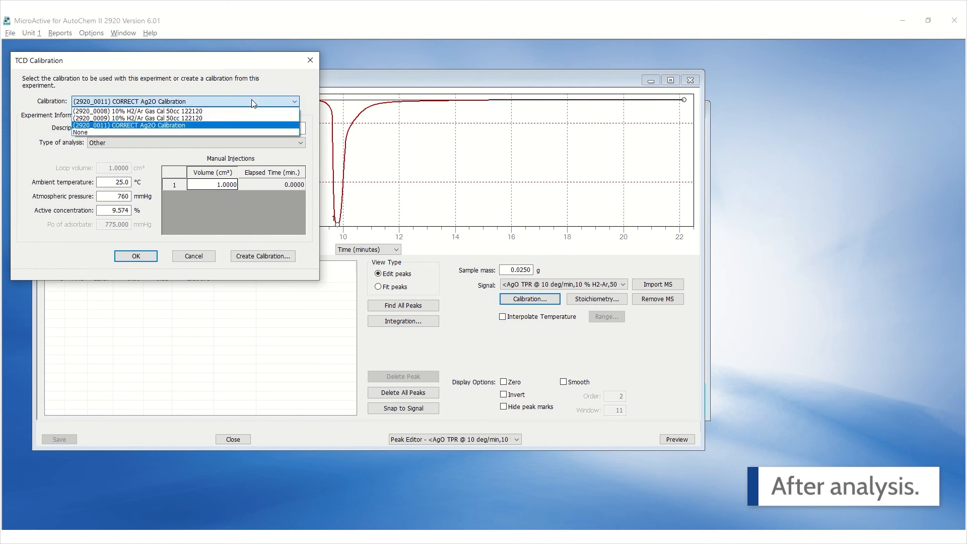
left_click(129, 111)
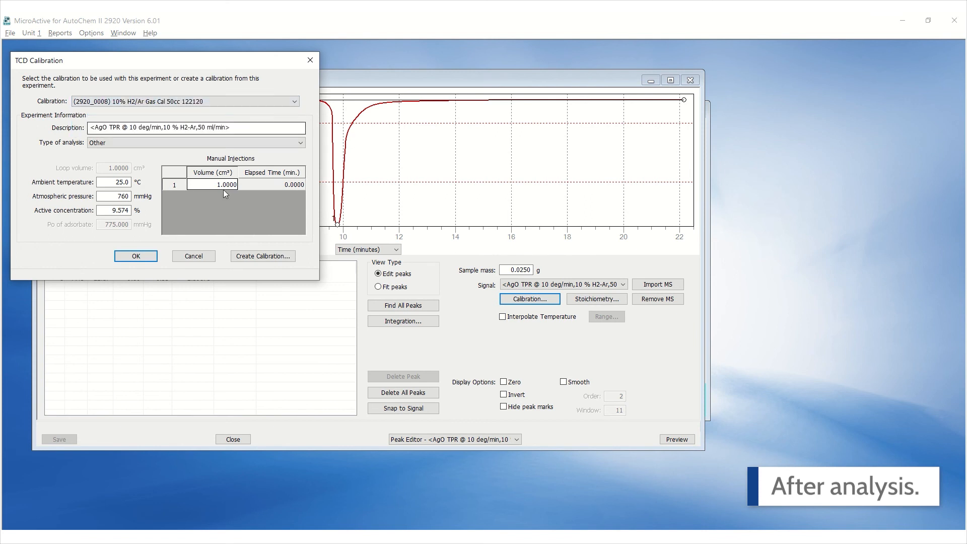